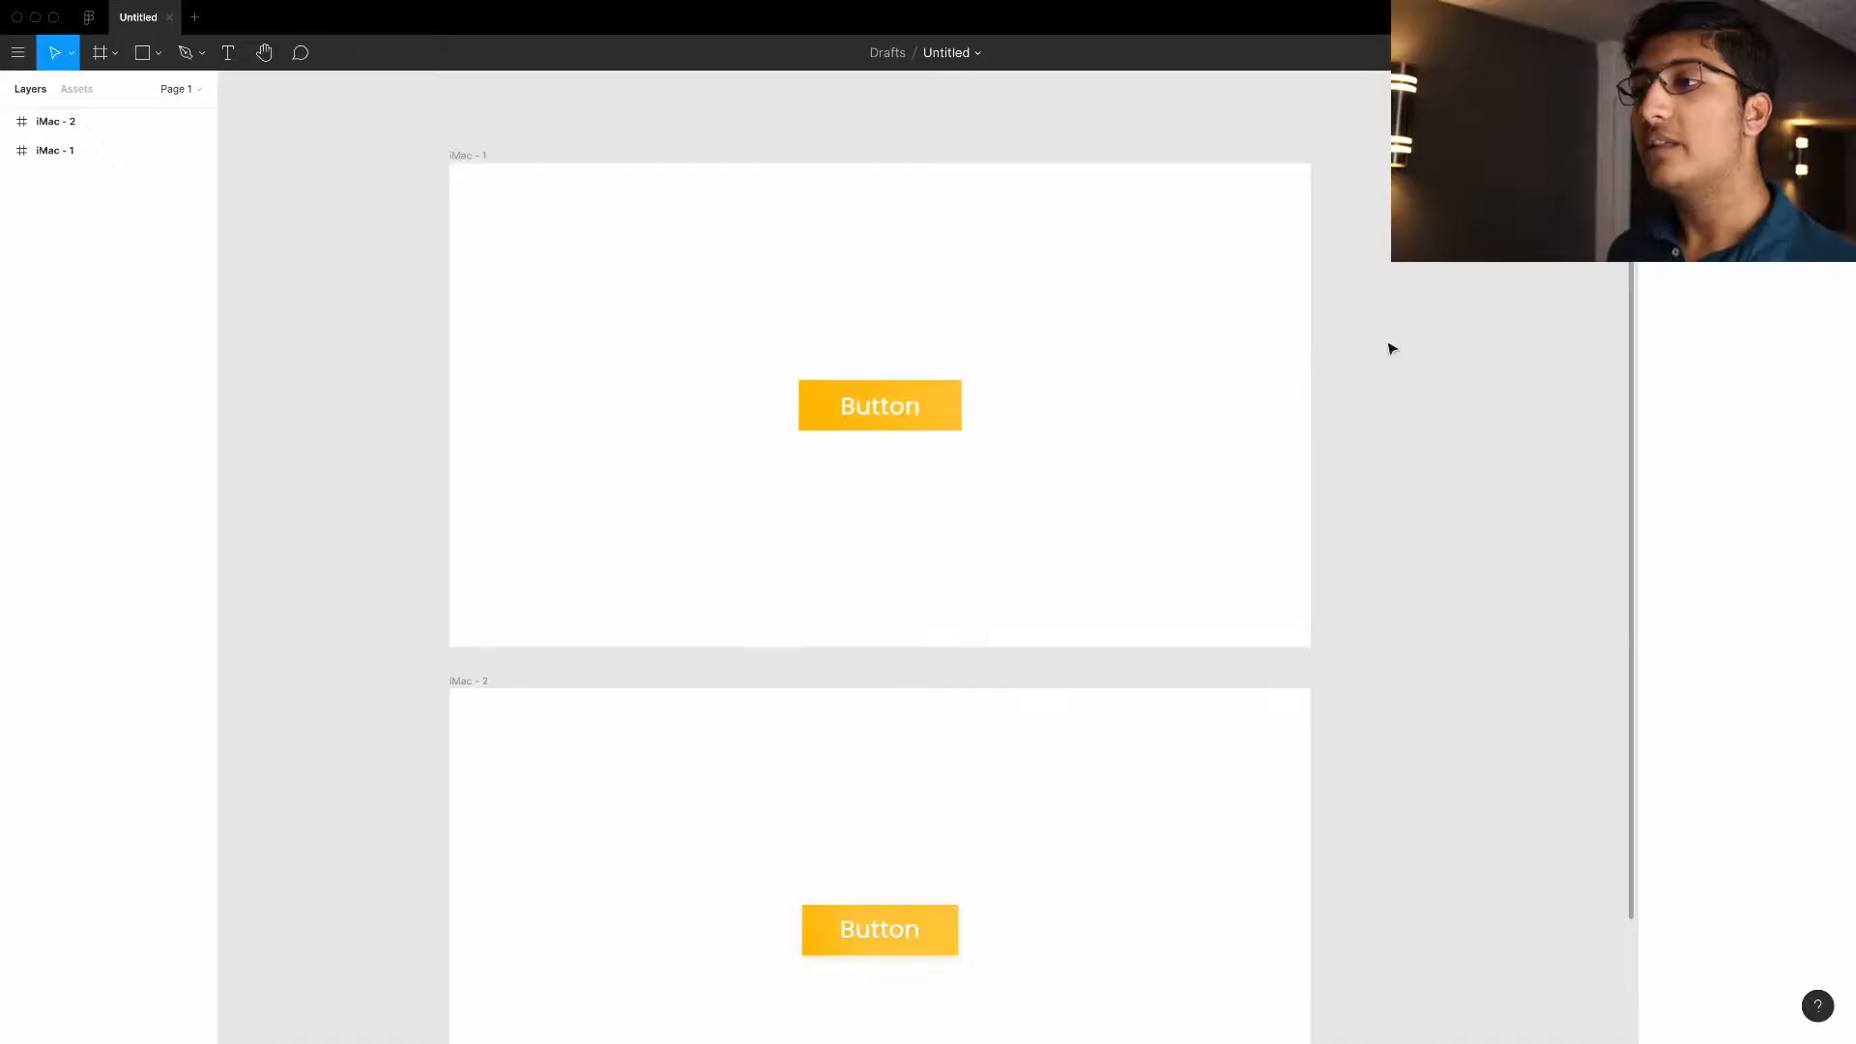
{"action": "mouse_move", "coordinate": [1297, 525]}
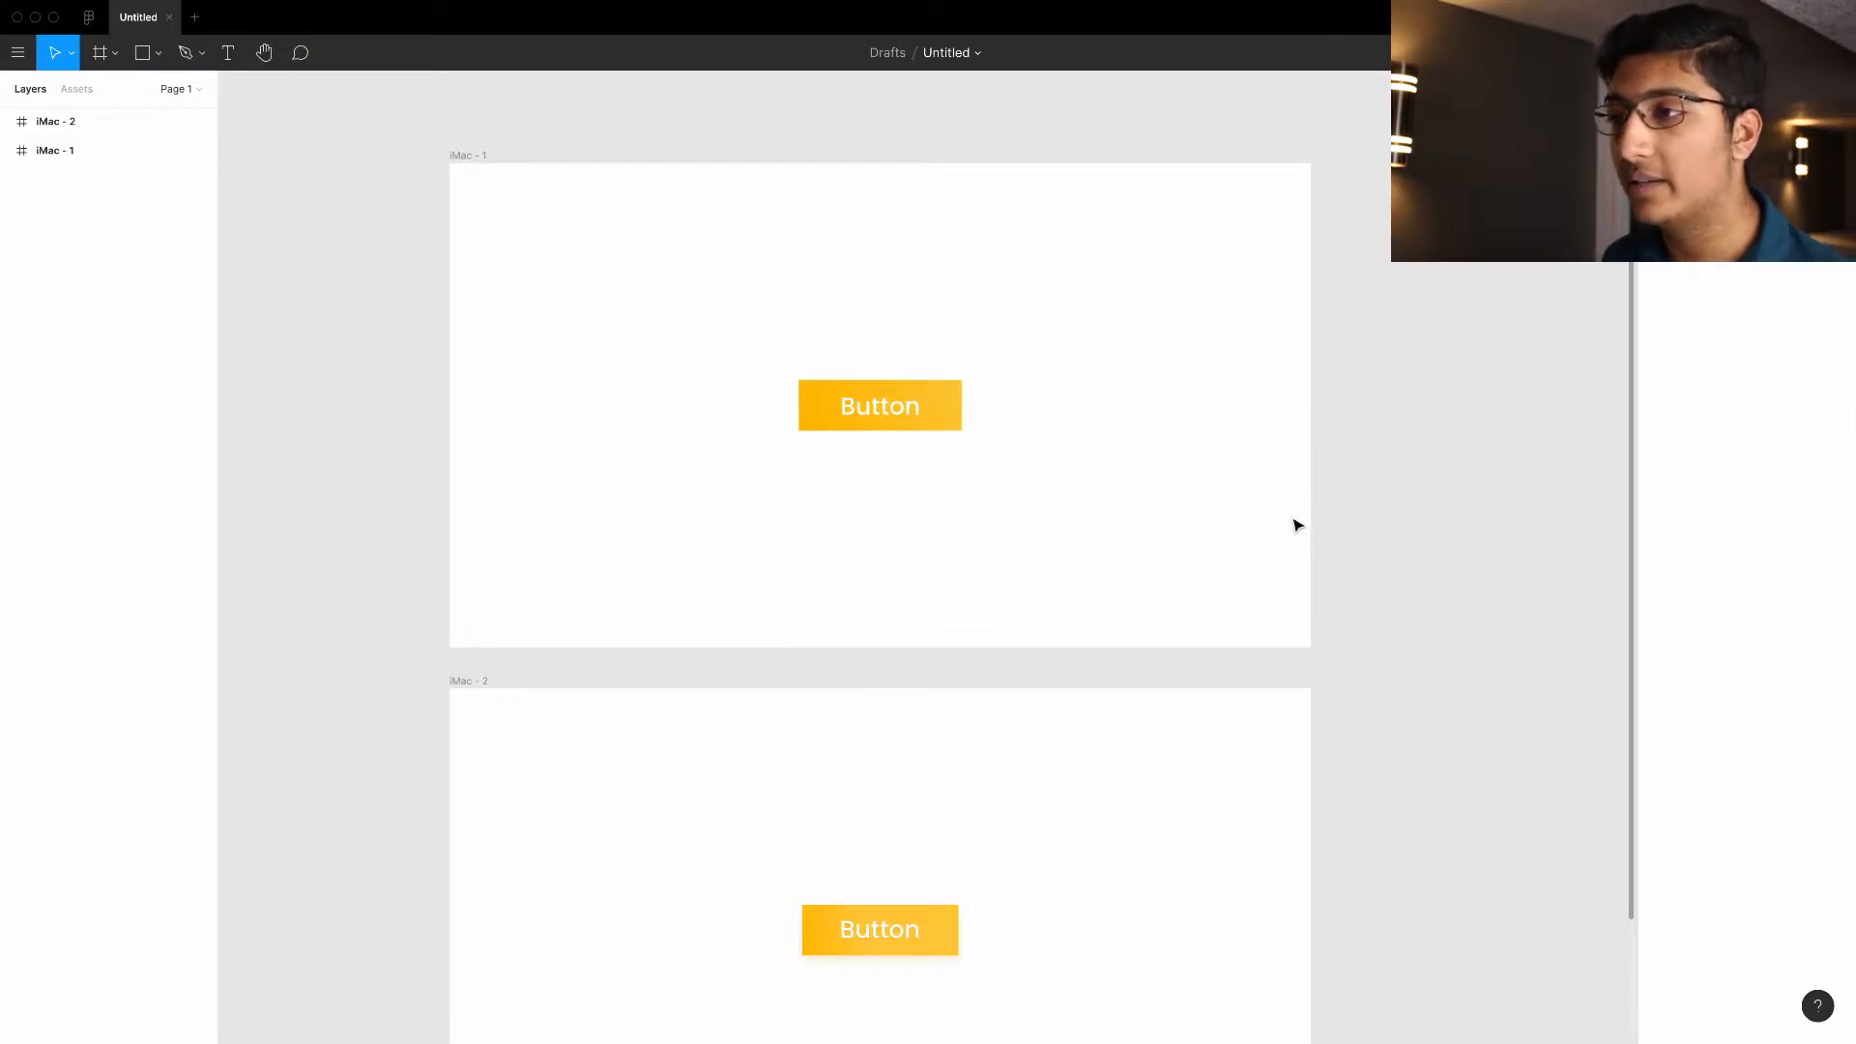
Expand iMac - 1 in the Layers panel to show its nested Button component.
{"action": "left_click", "coordinate": [880, 406]}
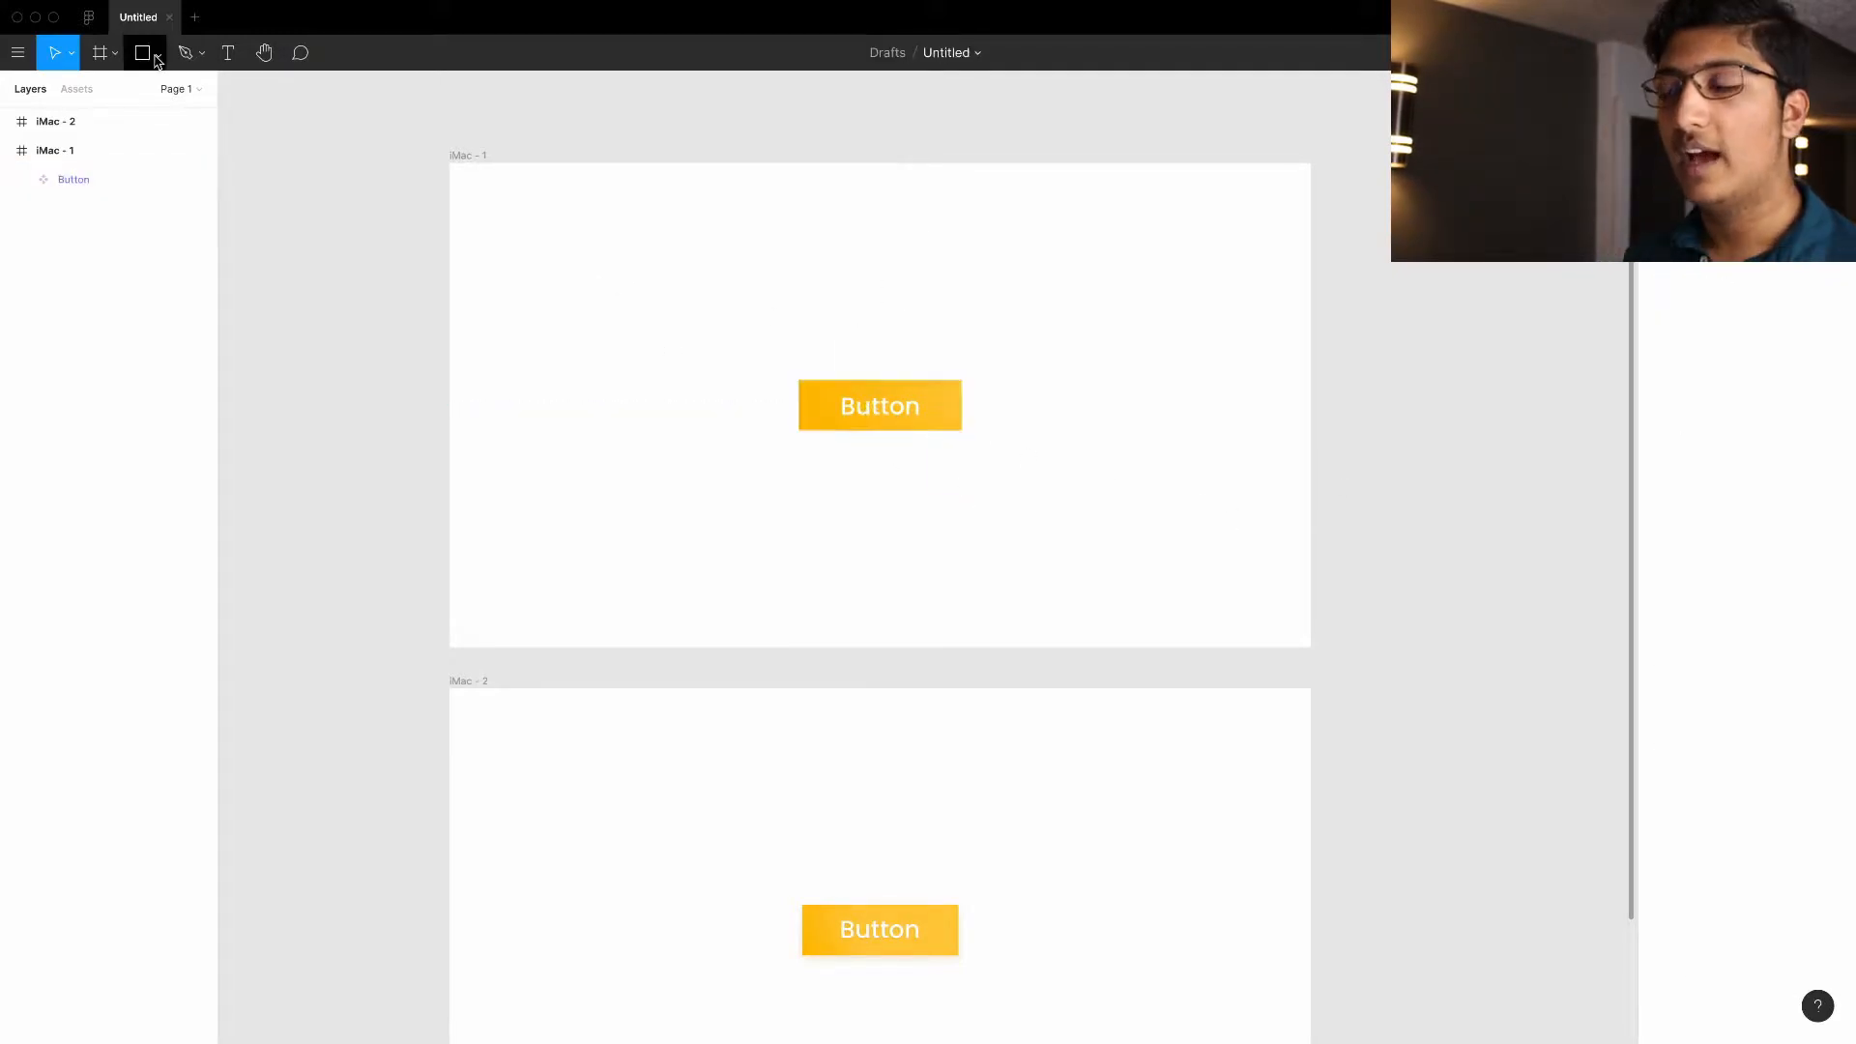
{"action": "left_click", "coordinate": [142, 53]}
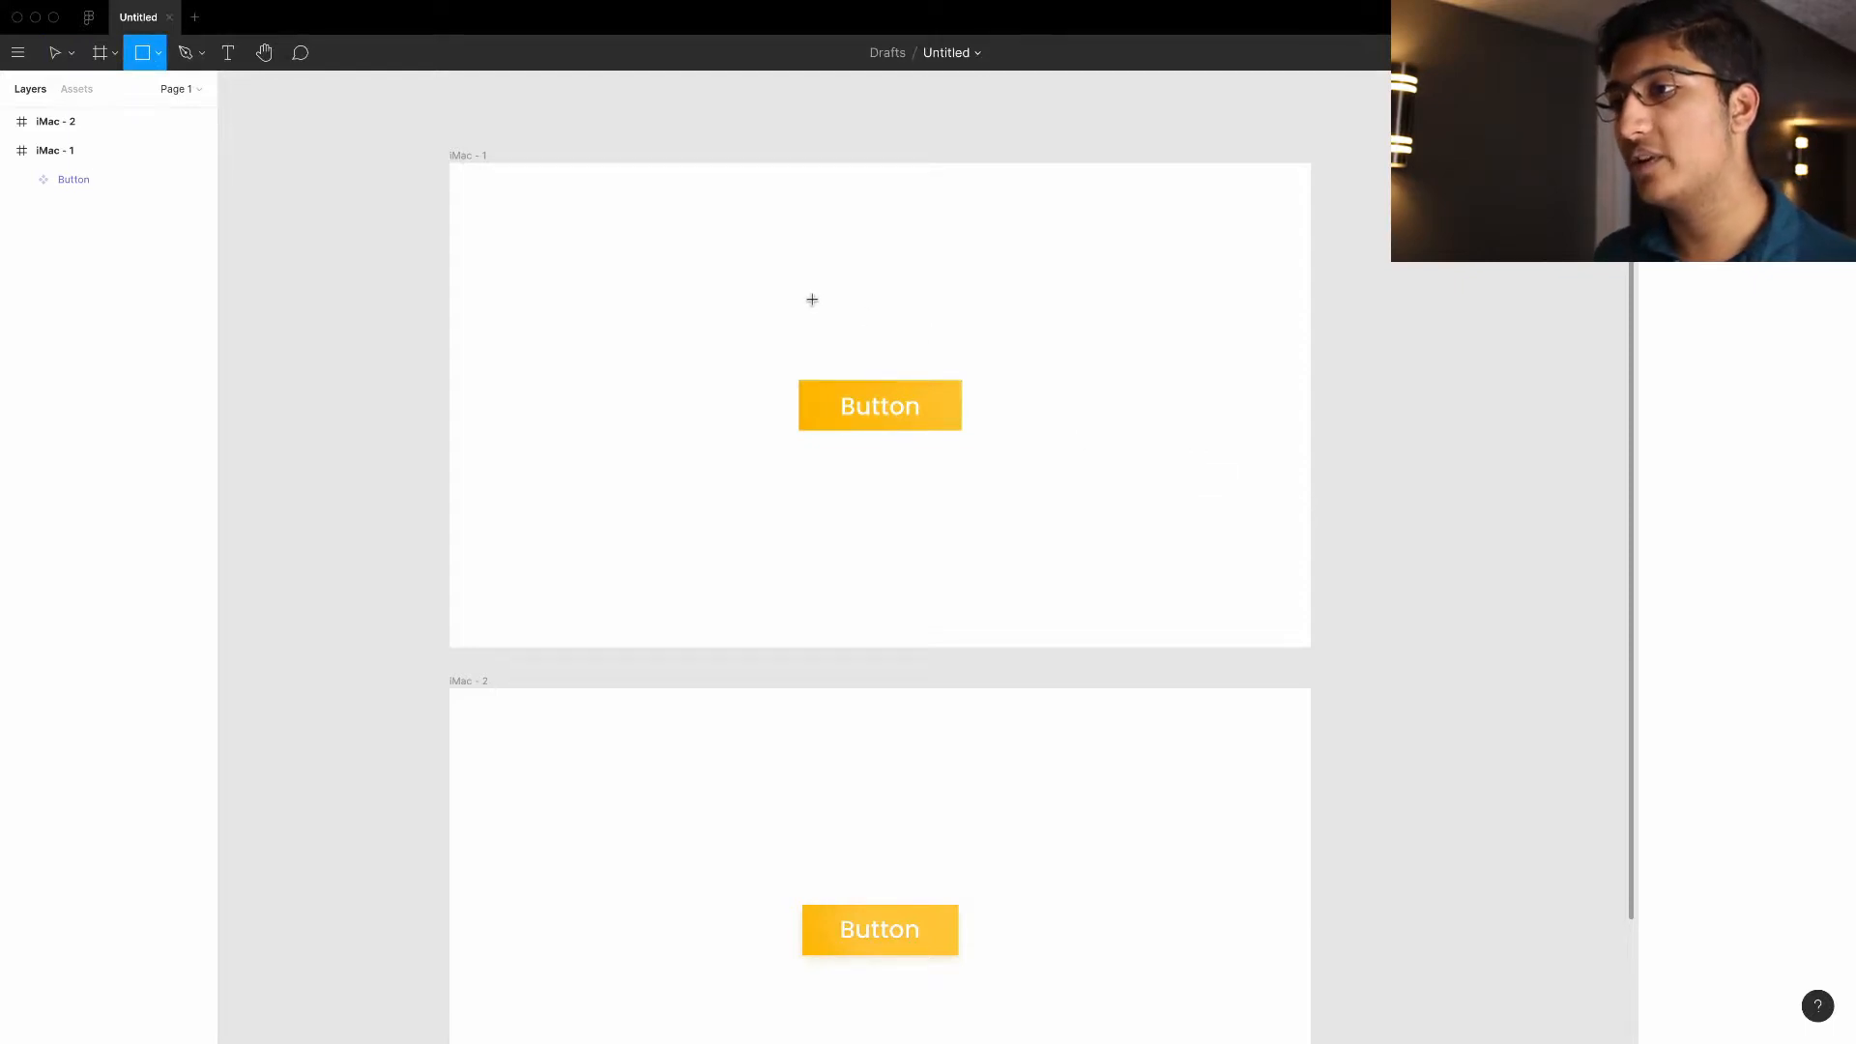
{"action": "left_click_drag", "start_coordinate": [795, 284], "coordinate": [963, 337]}
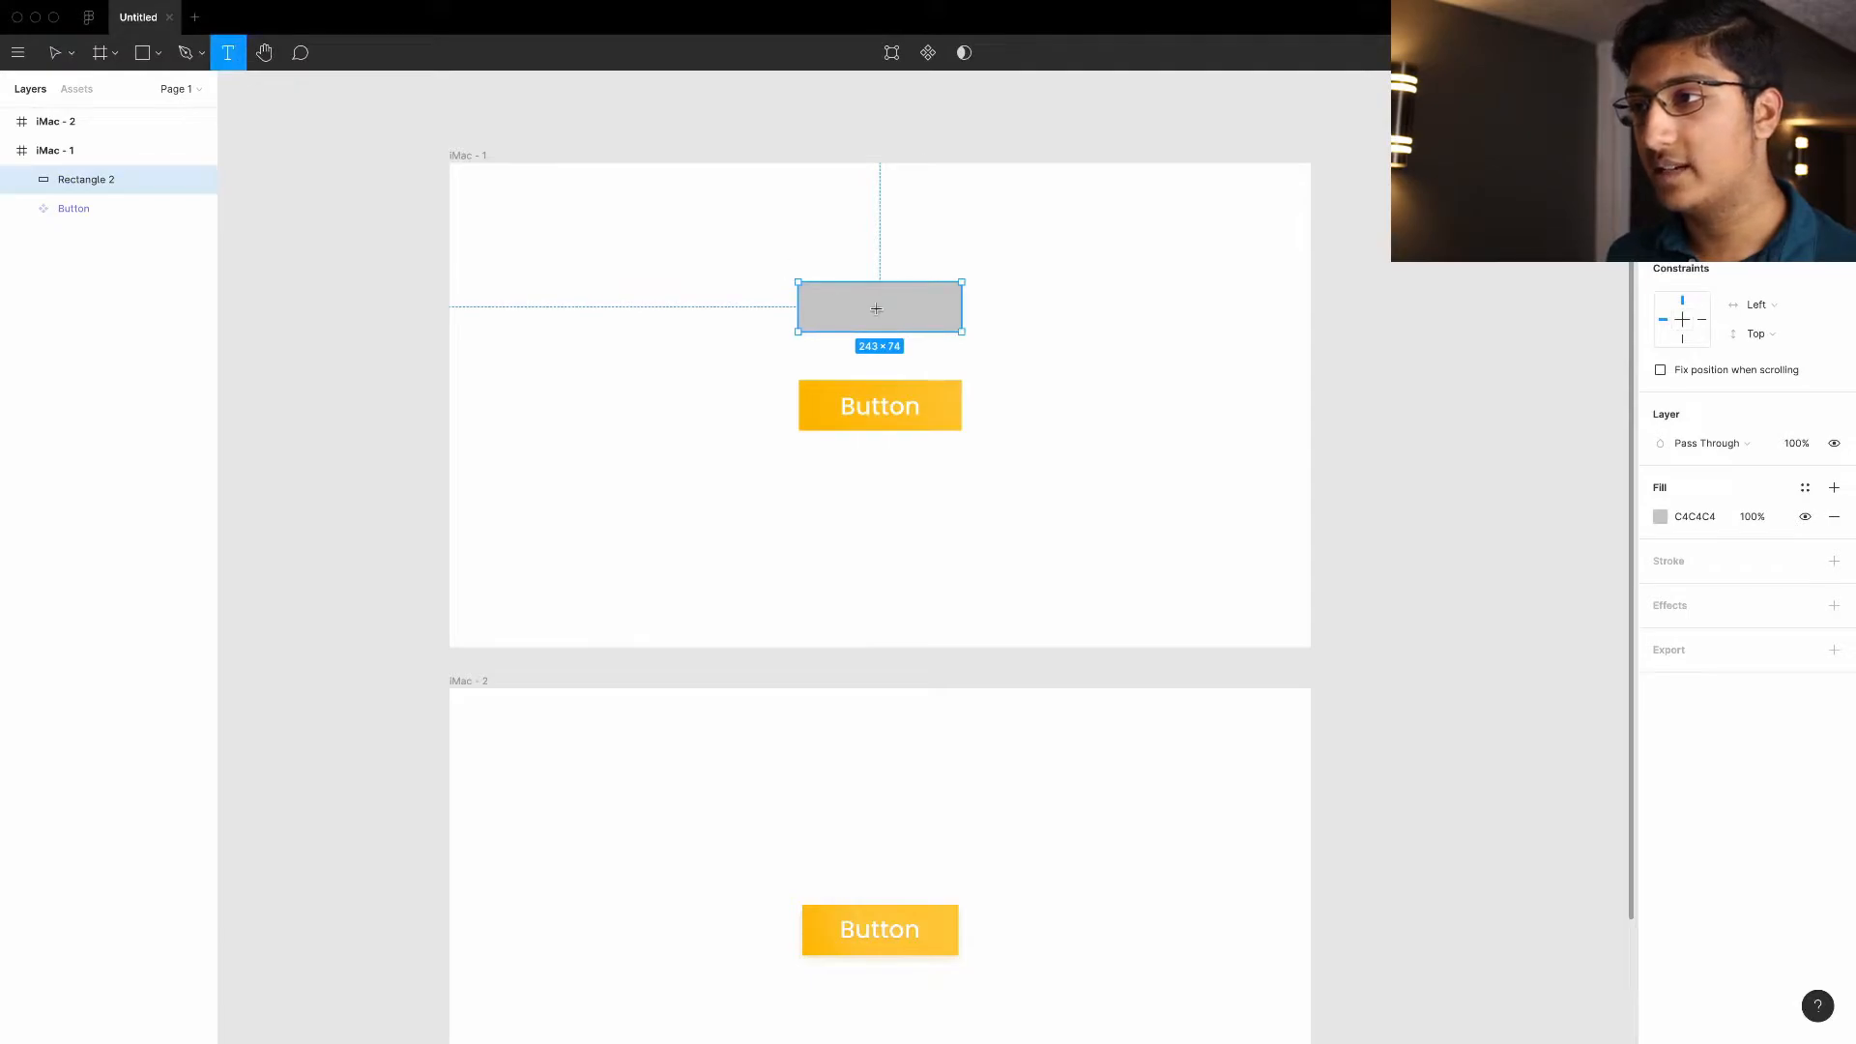
{"action": "type", "text": "button"}
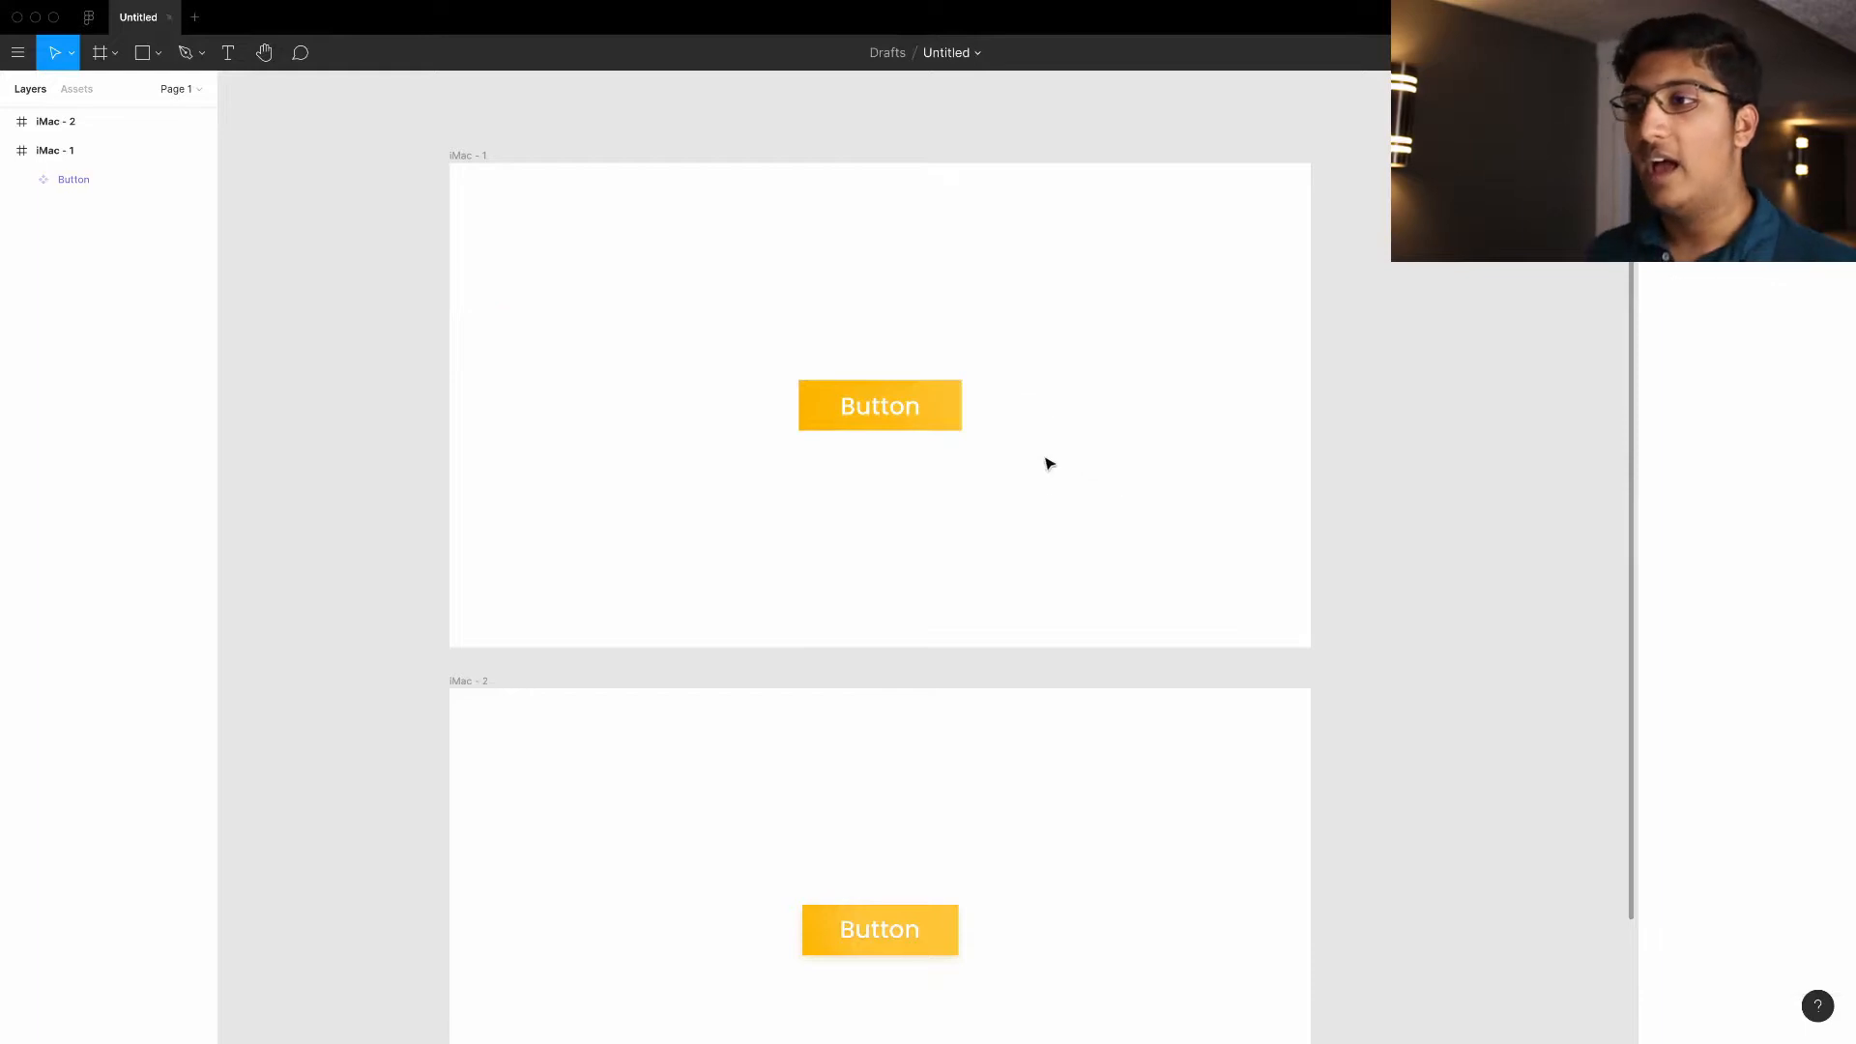
{"action": "mouse_move", "coordinate": [946, 473]}
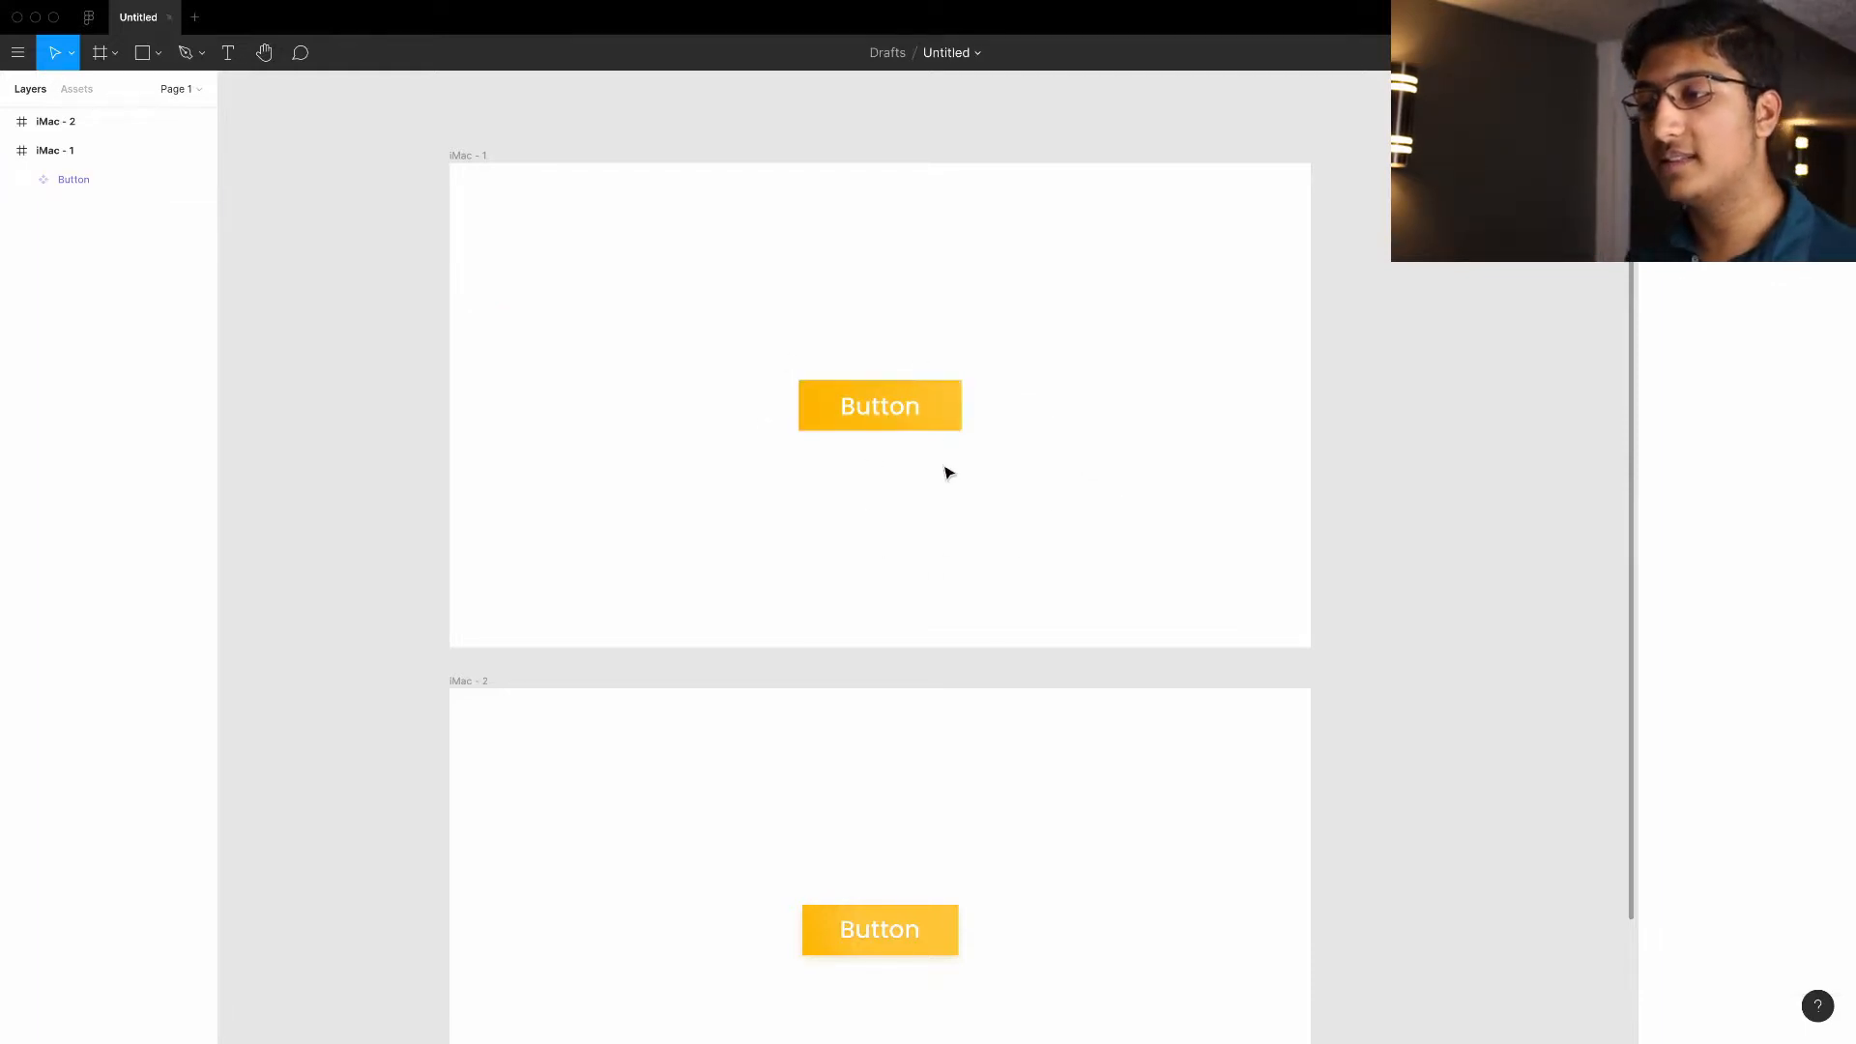
{"action": "mouse_move", "coordinate": [930, 503]}
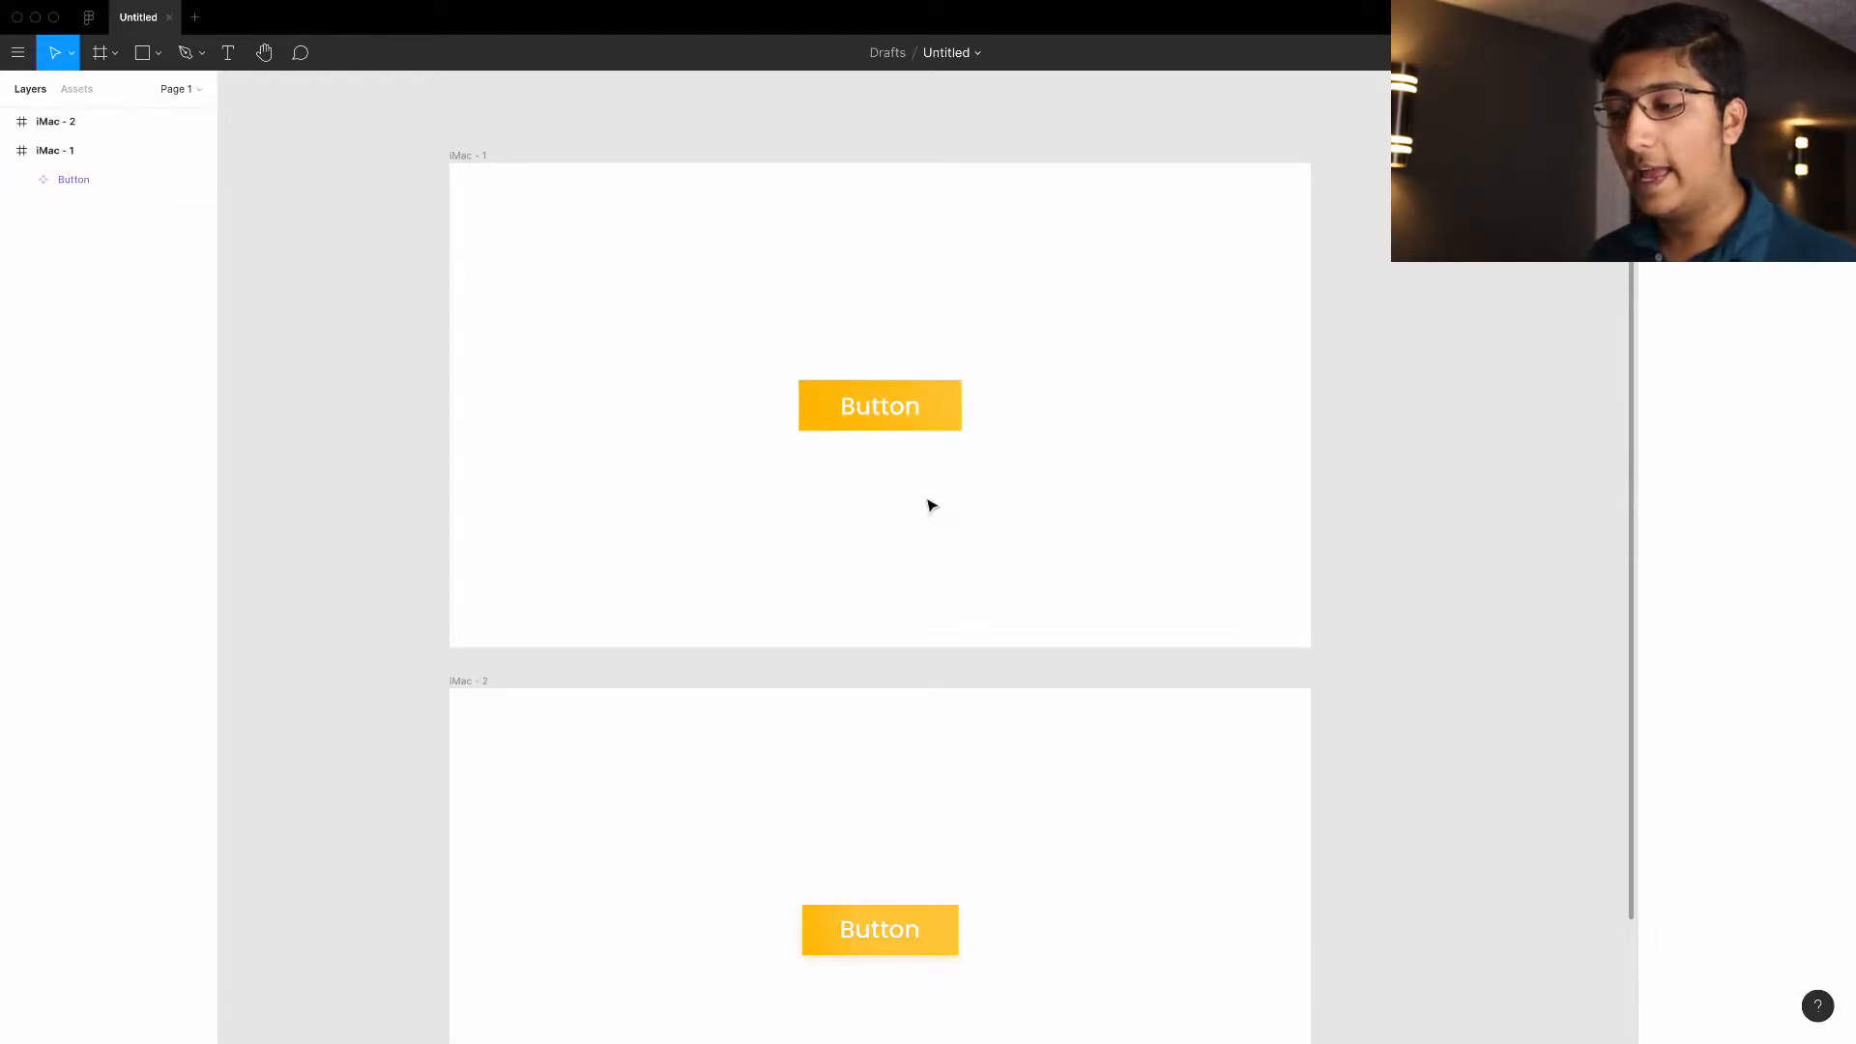
{"action": "left_click", "coordinate": [880, 407]}
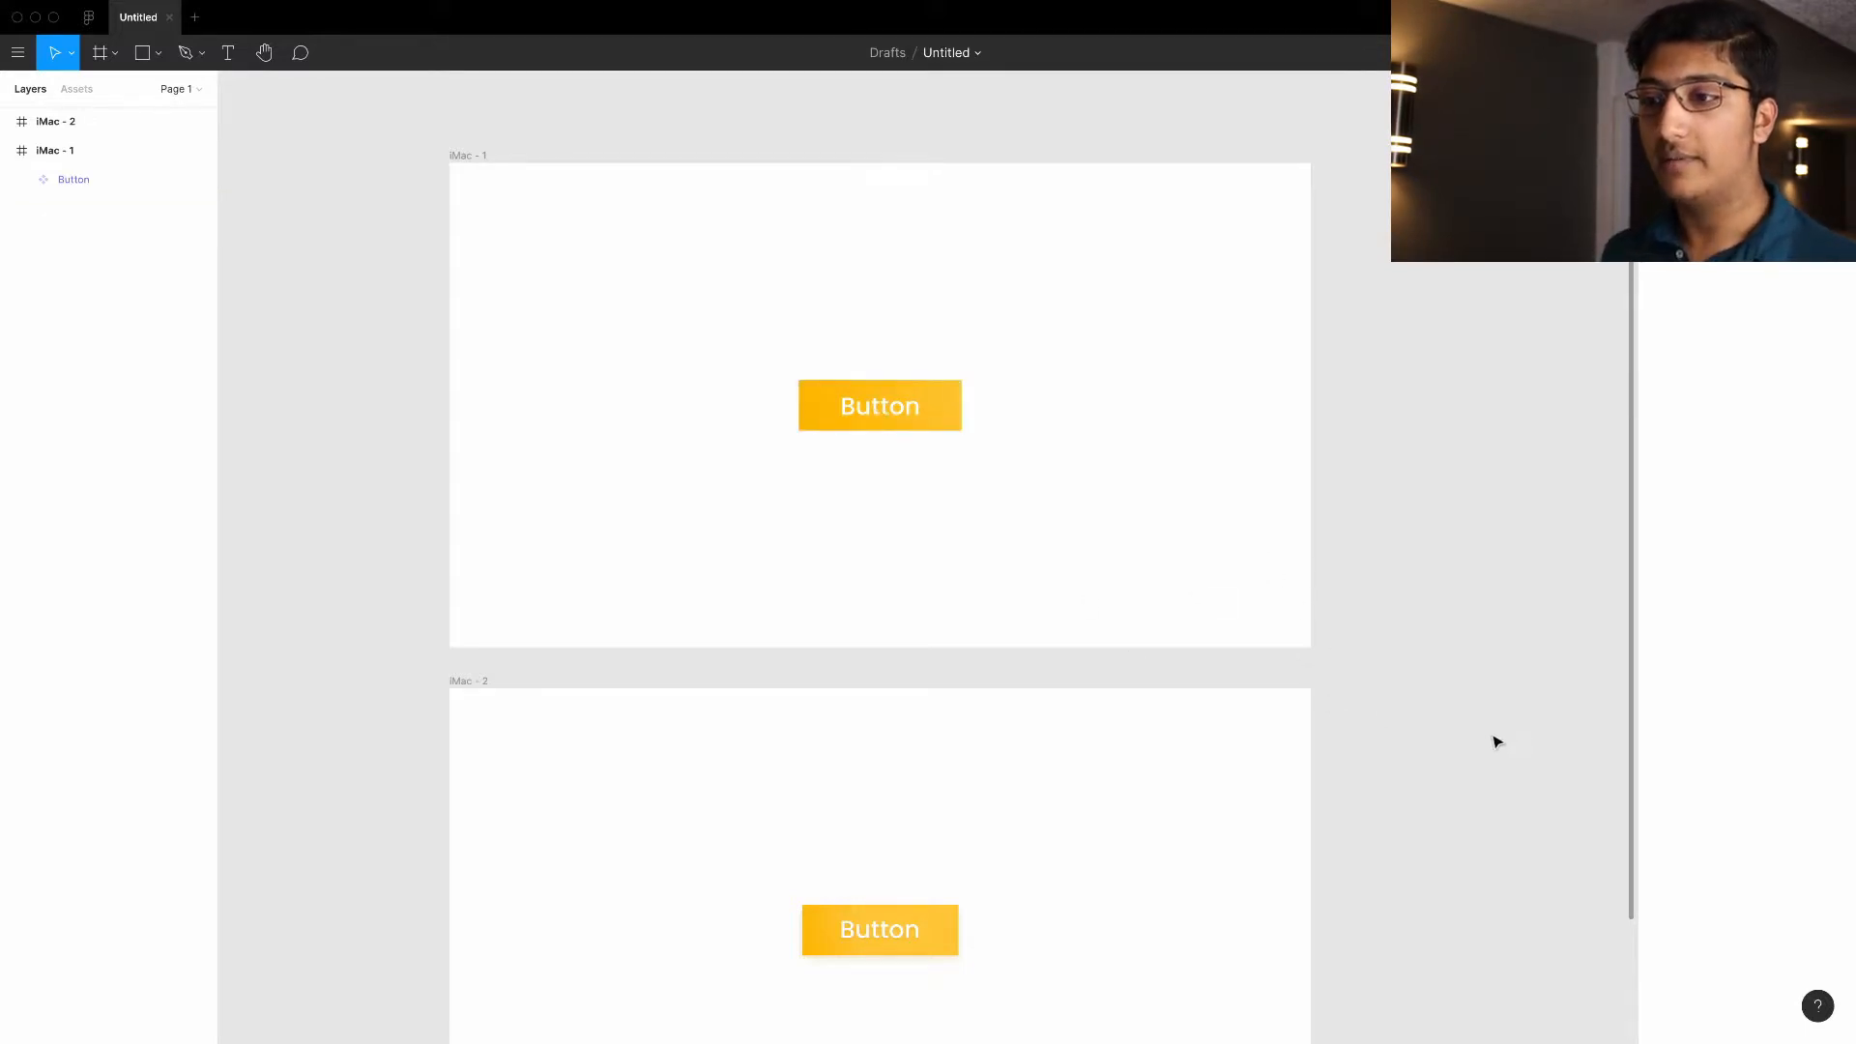
{"action": "mouse_move", "coordinate": [1493, 738]}
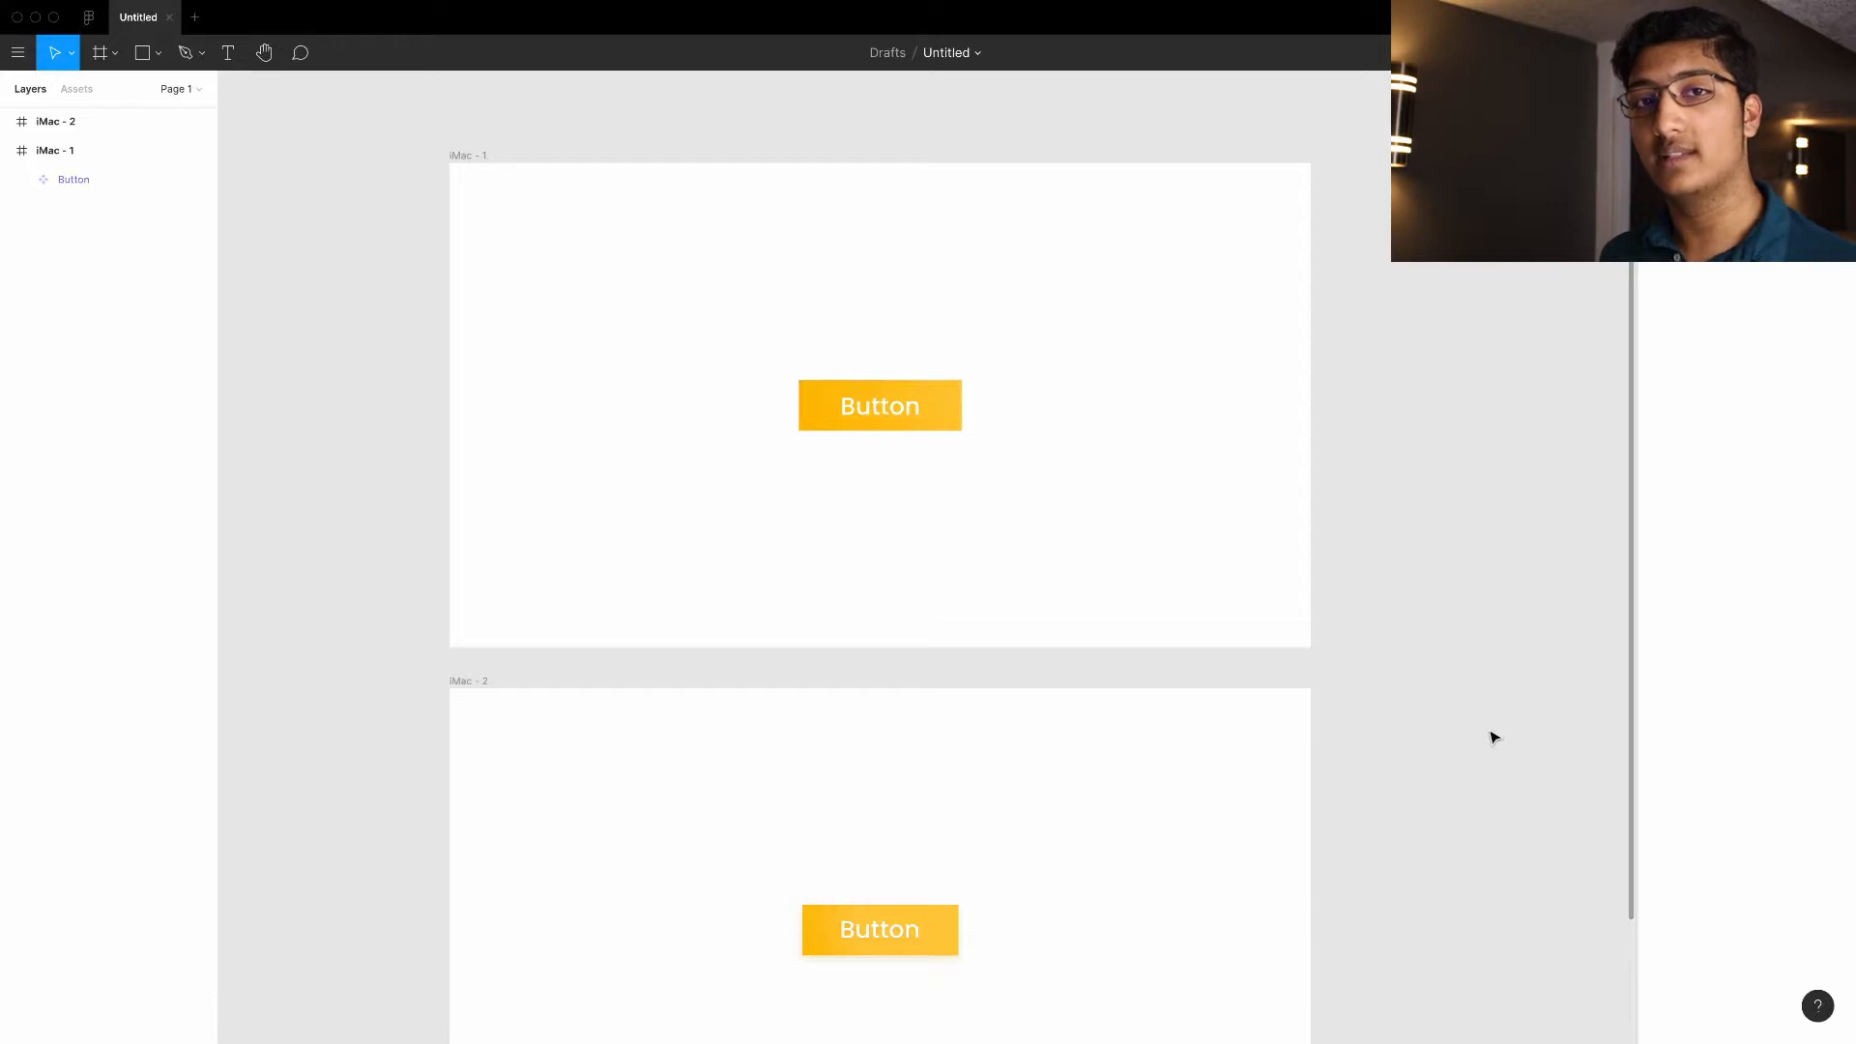
{"action": "mouse_move", "coordinate": [1165, 634]}
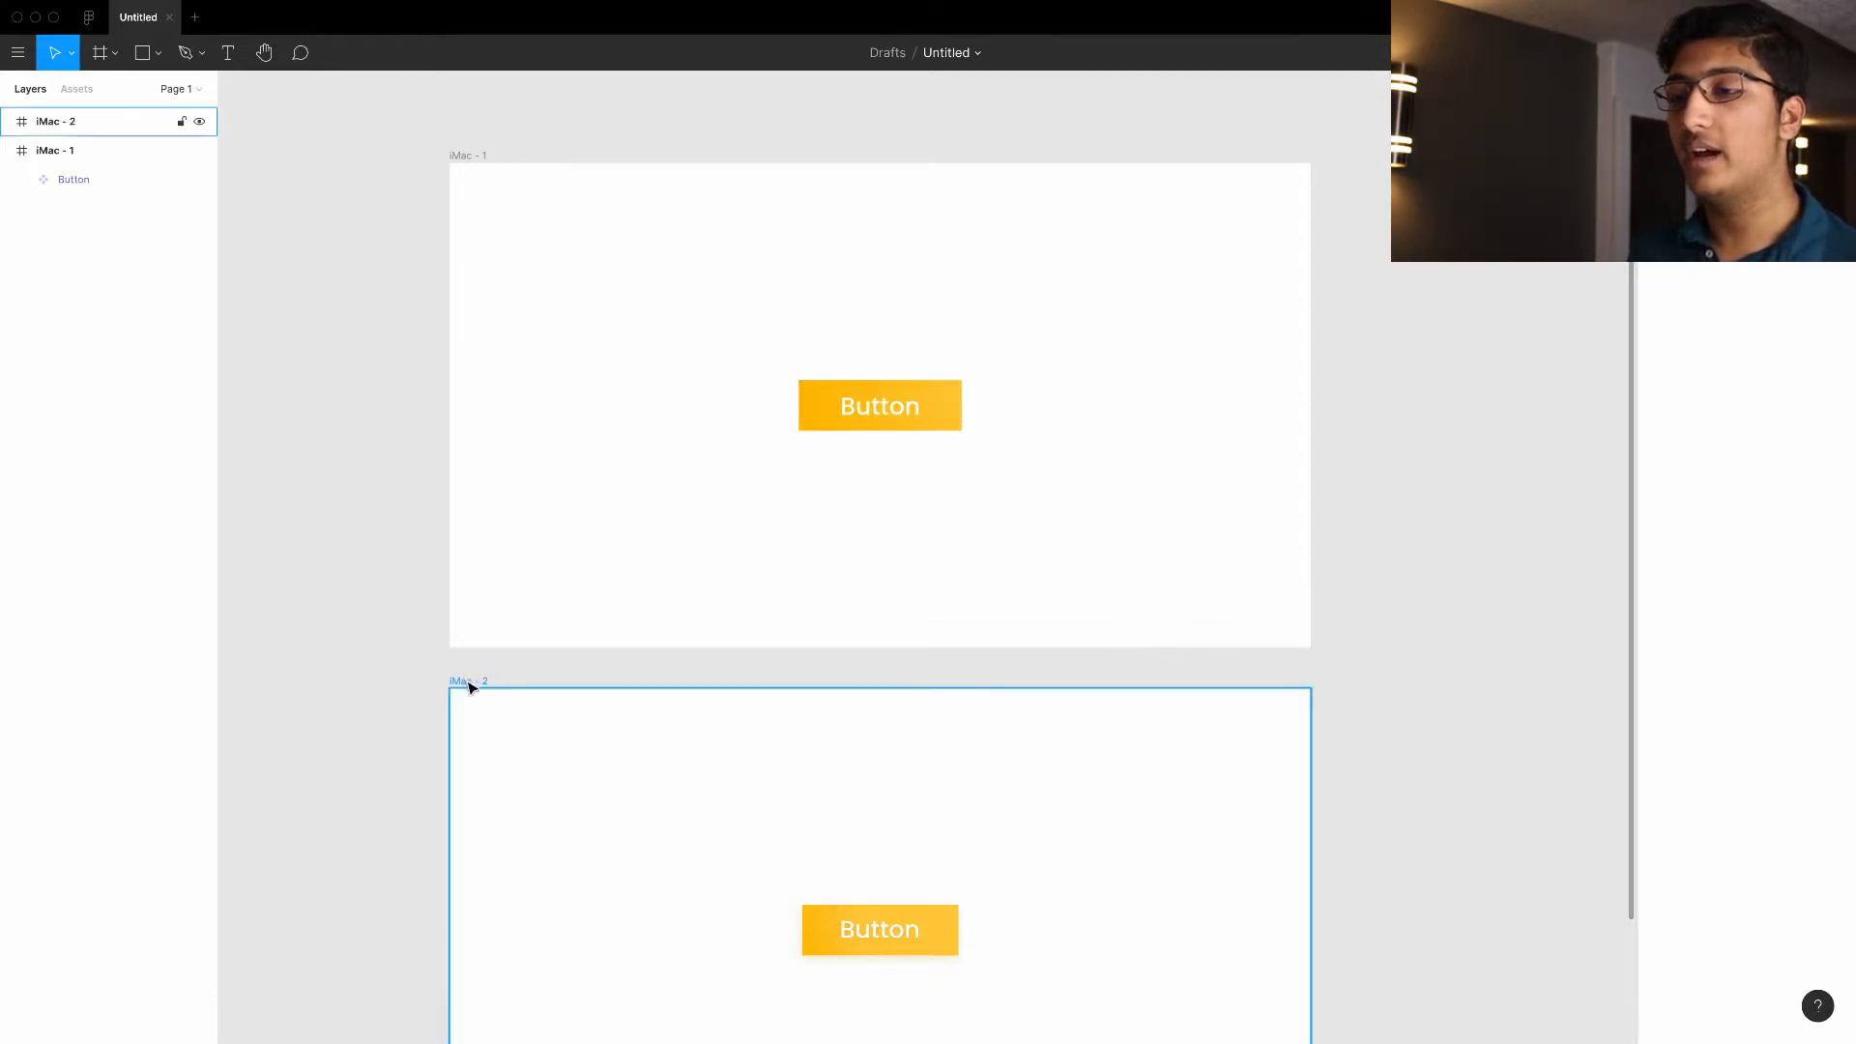
{"action": "mouse_move", "coordinate": [493, 694]}
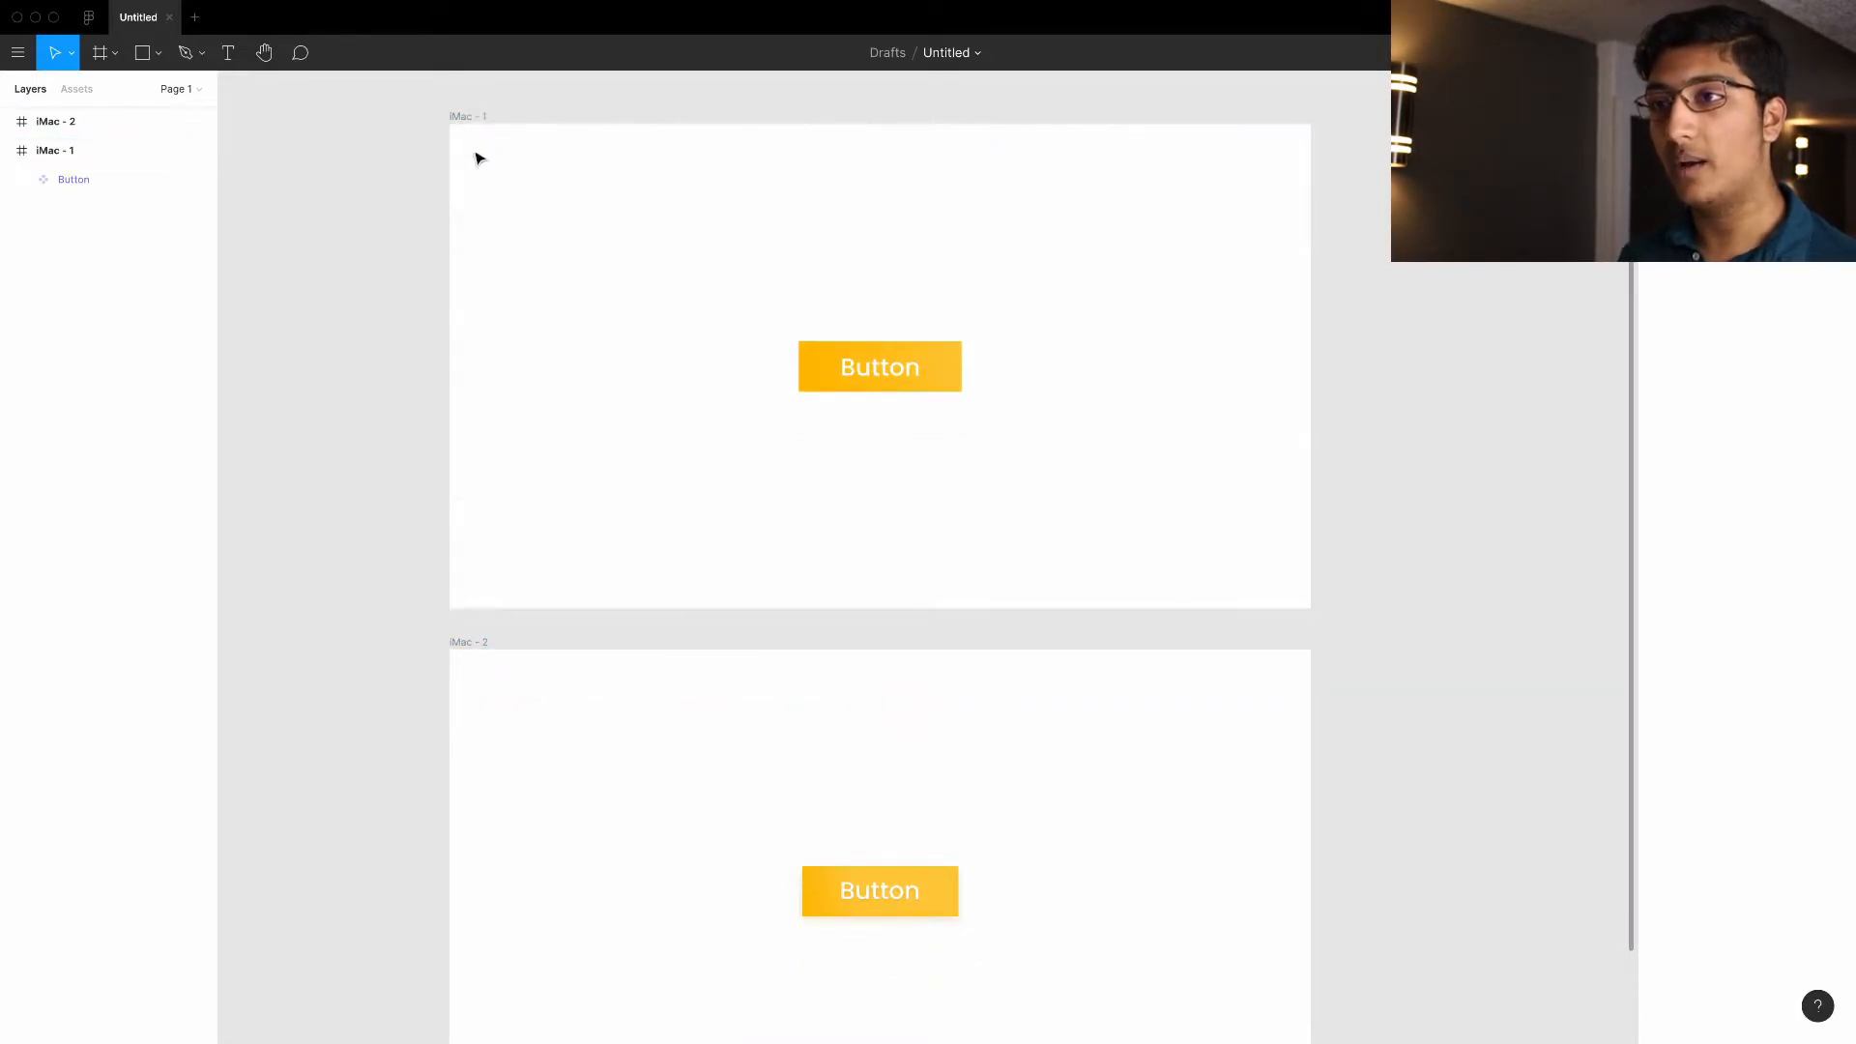
{"action": "left_click", "coordinate": [468, 116]}
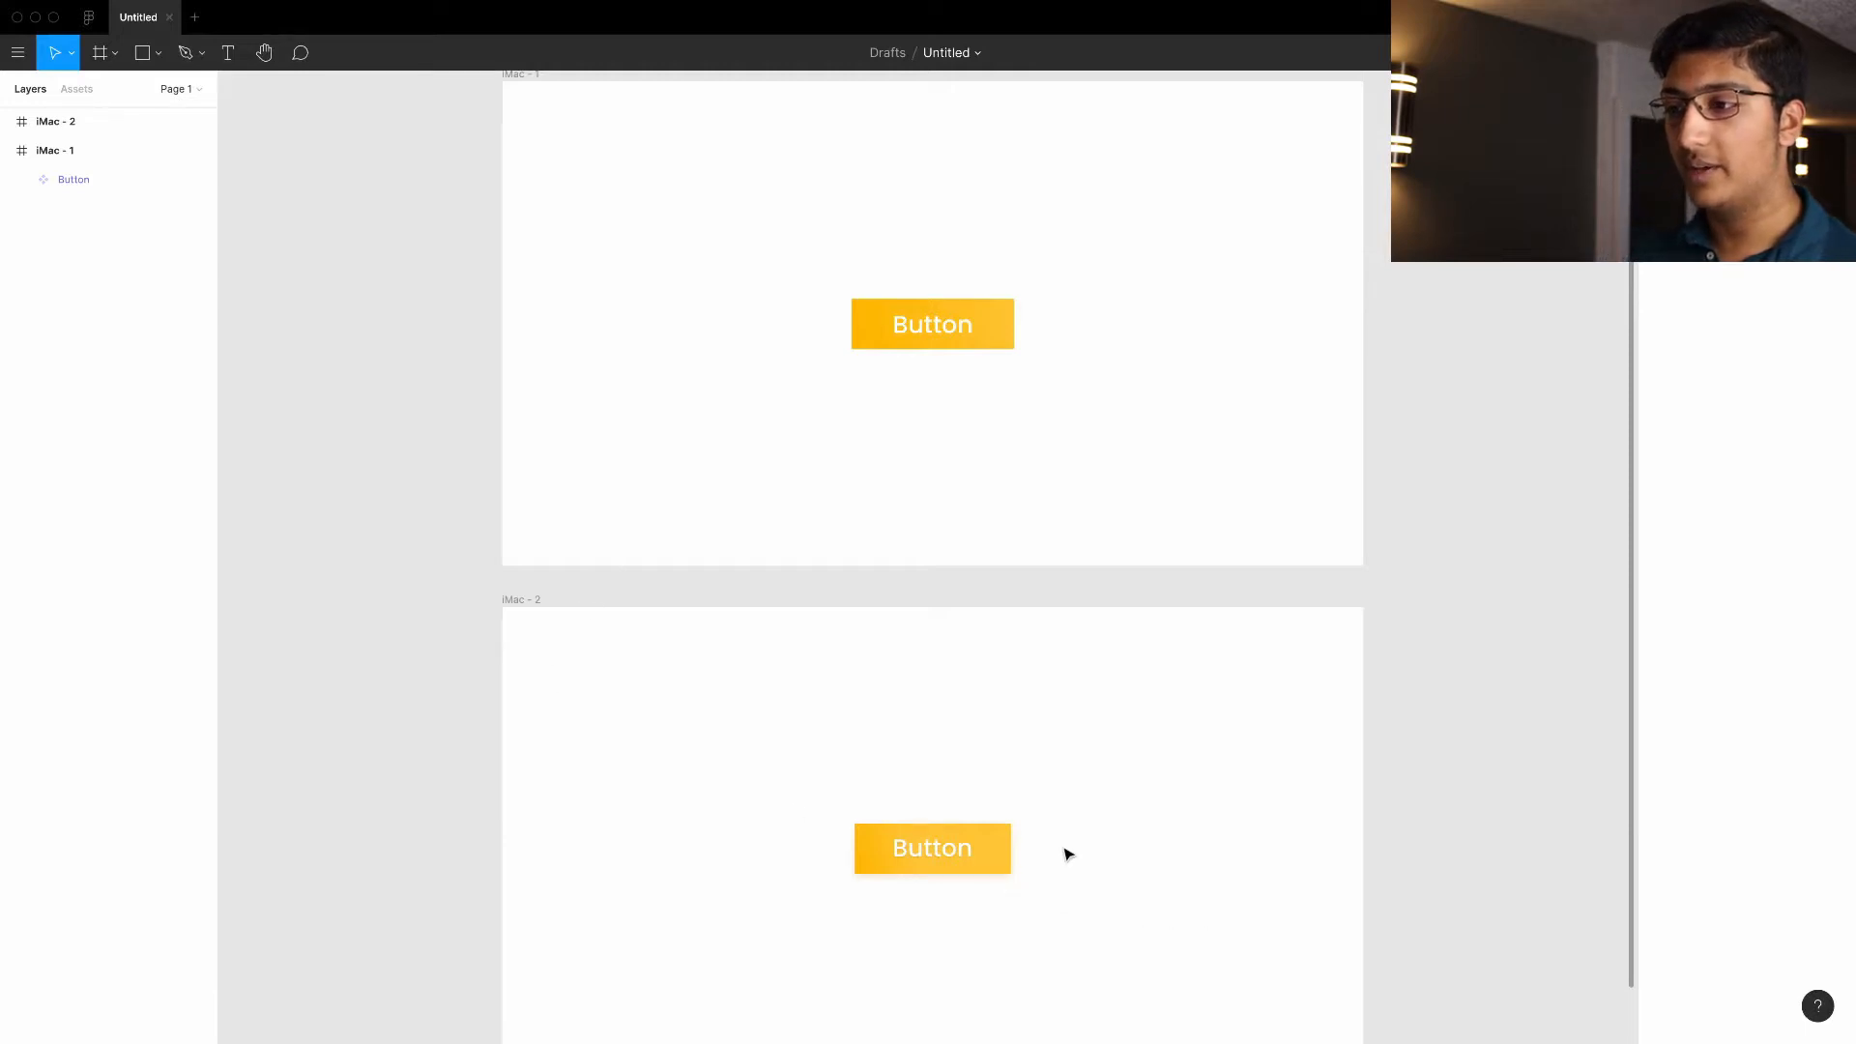
Select the Button instance in iMac - 2 and inspect its linear gradient fill without changing it.
{"action": "left_click", "coordinate": [932, 848]}
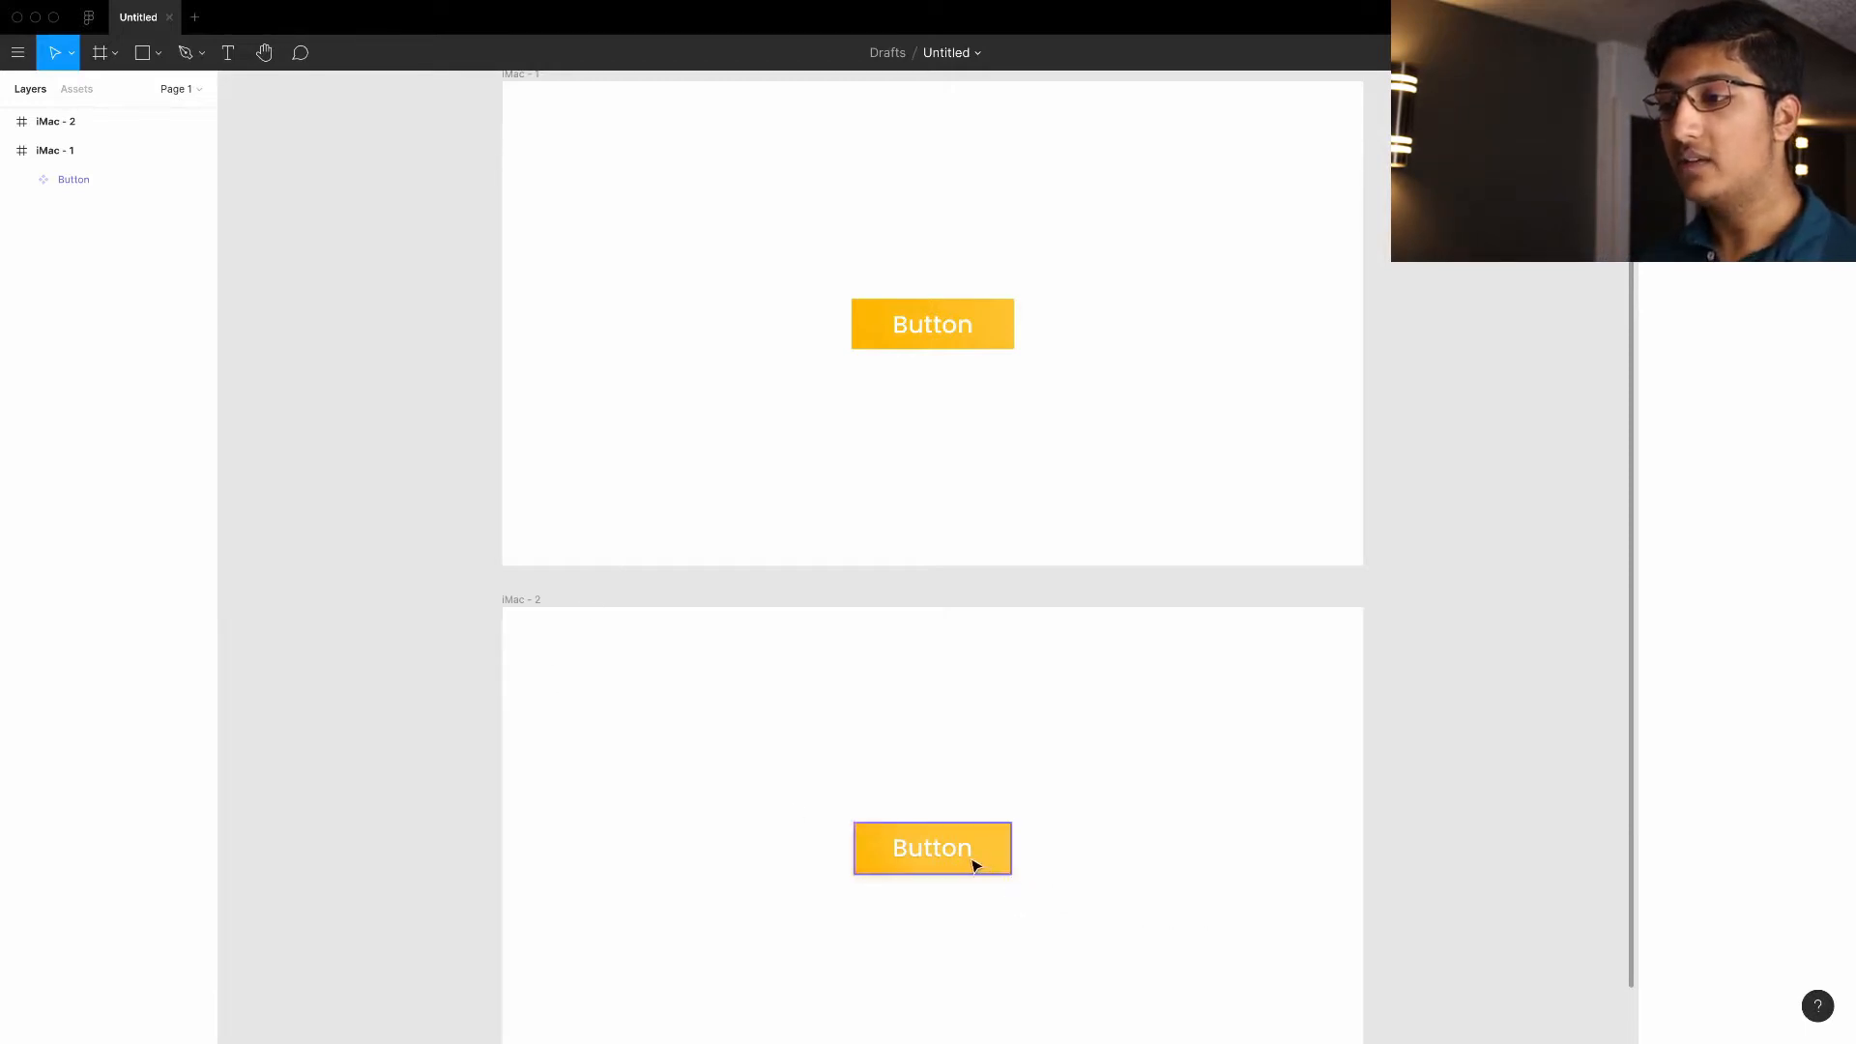
{"action": "left_click", "coordinate": [931, 848]}
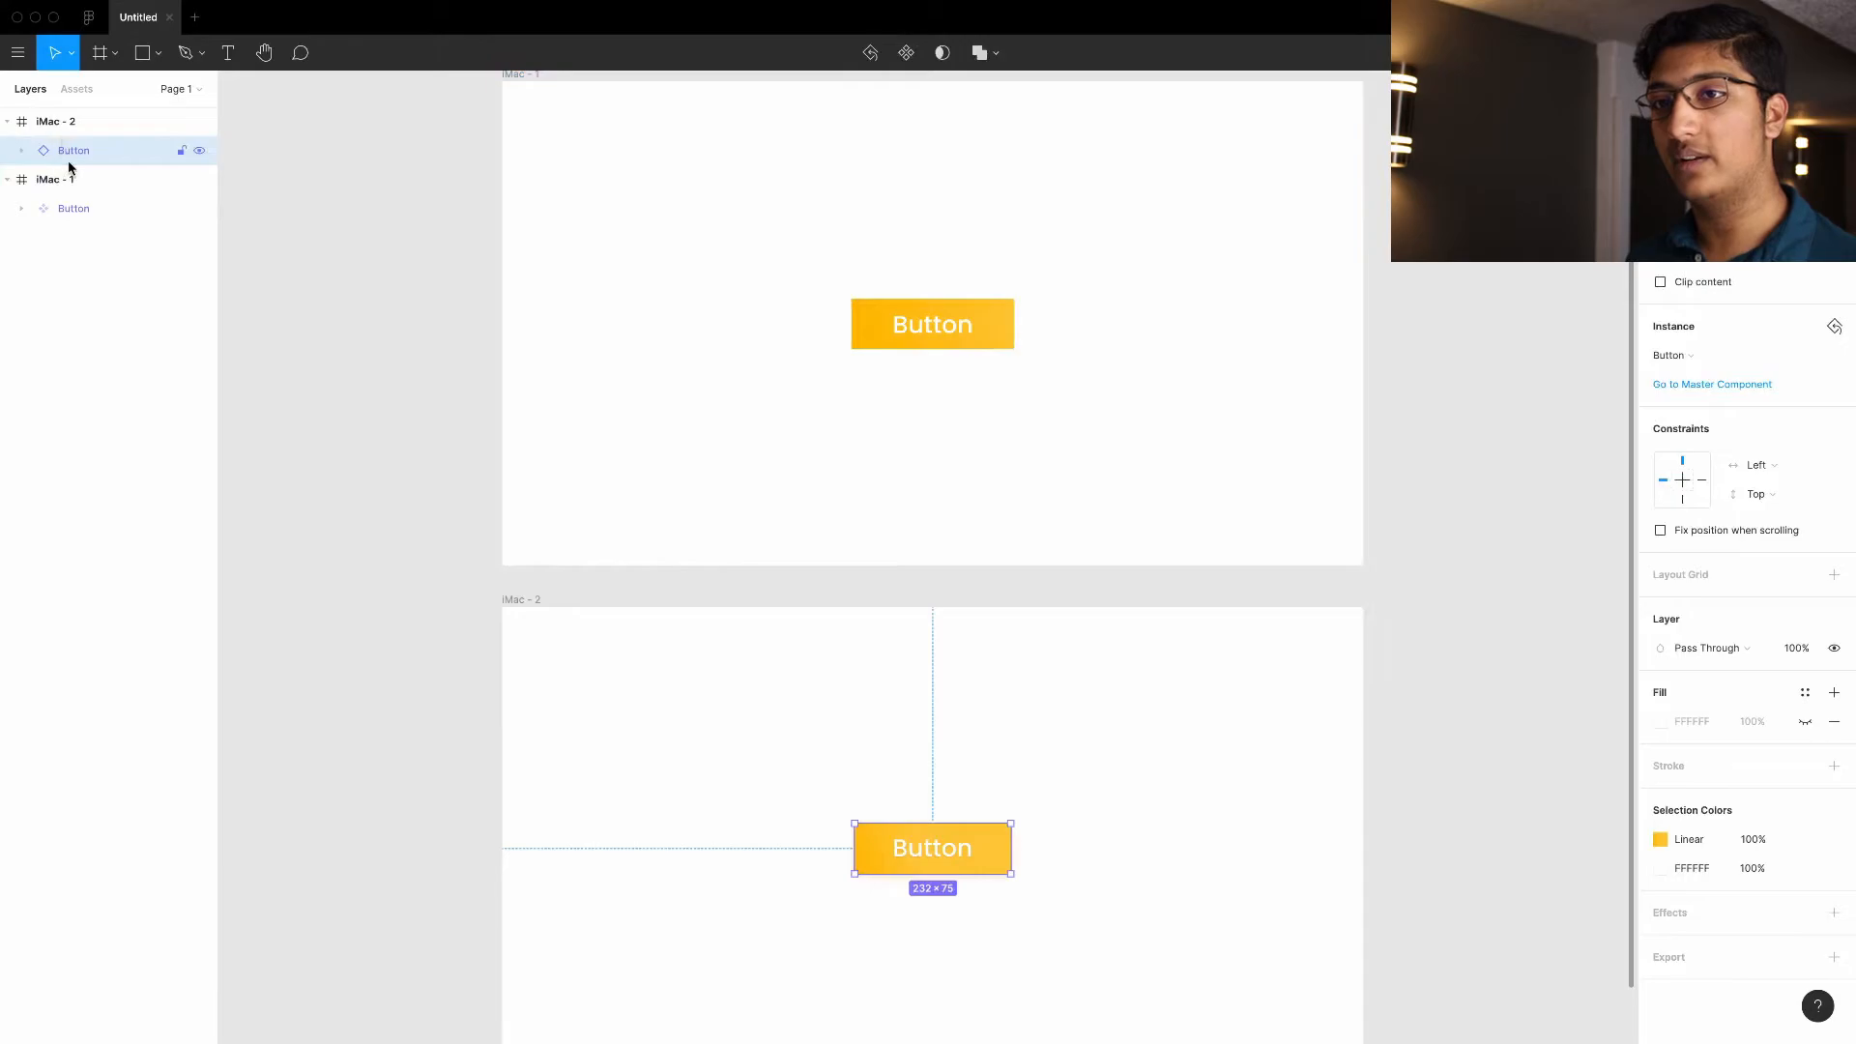
{"action": "left_click", "coordinate": [73, 208]}
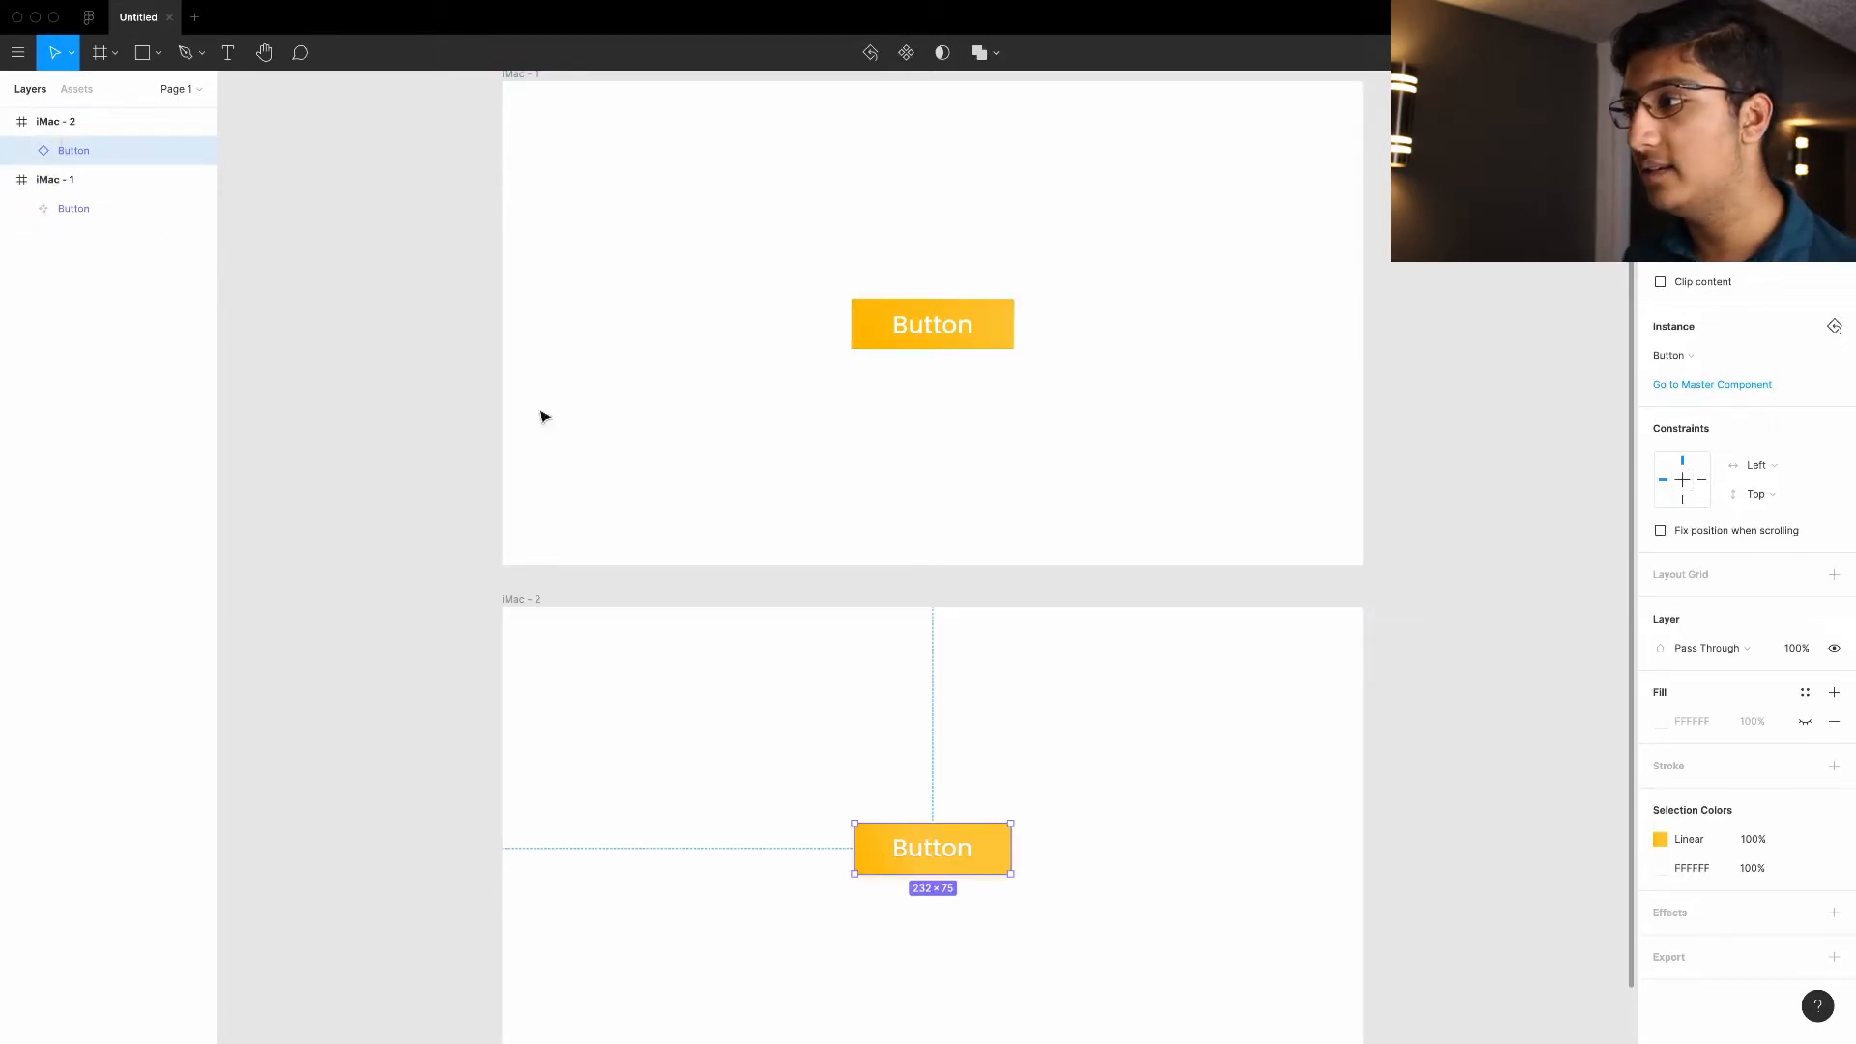
{"action": "mouse_move", "coordinate": [1291, 666]}
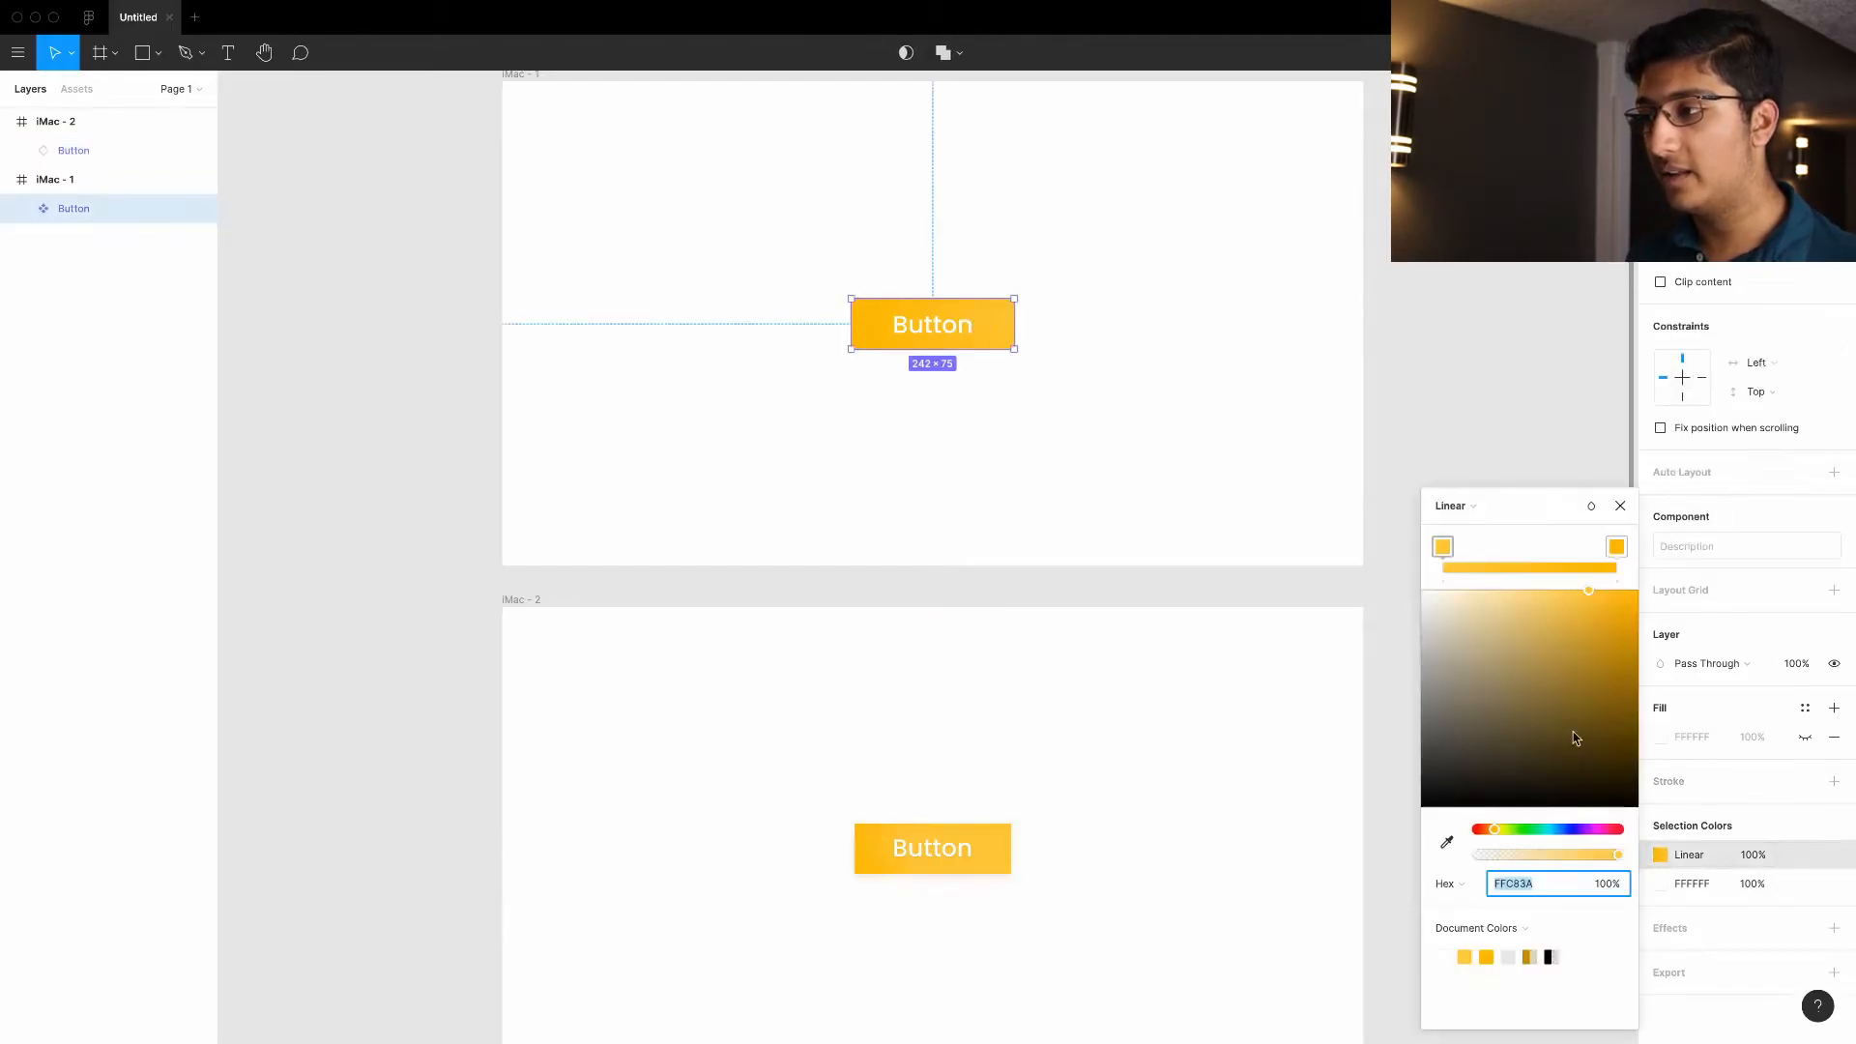
{"action": "left_click", "coordinate": [1615, 547]}
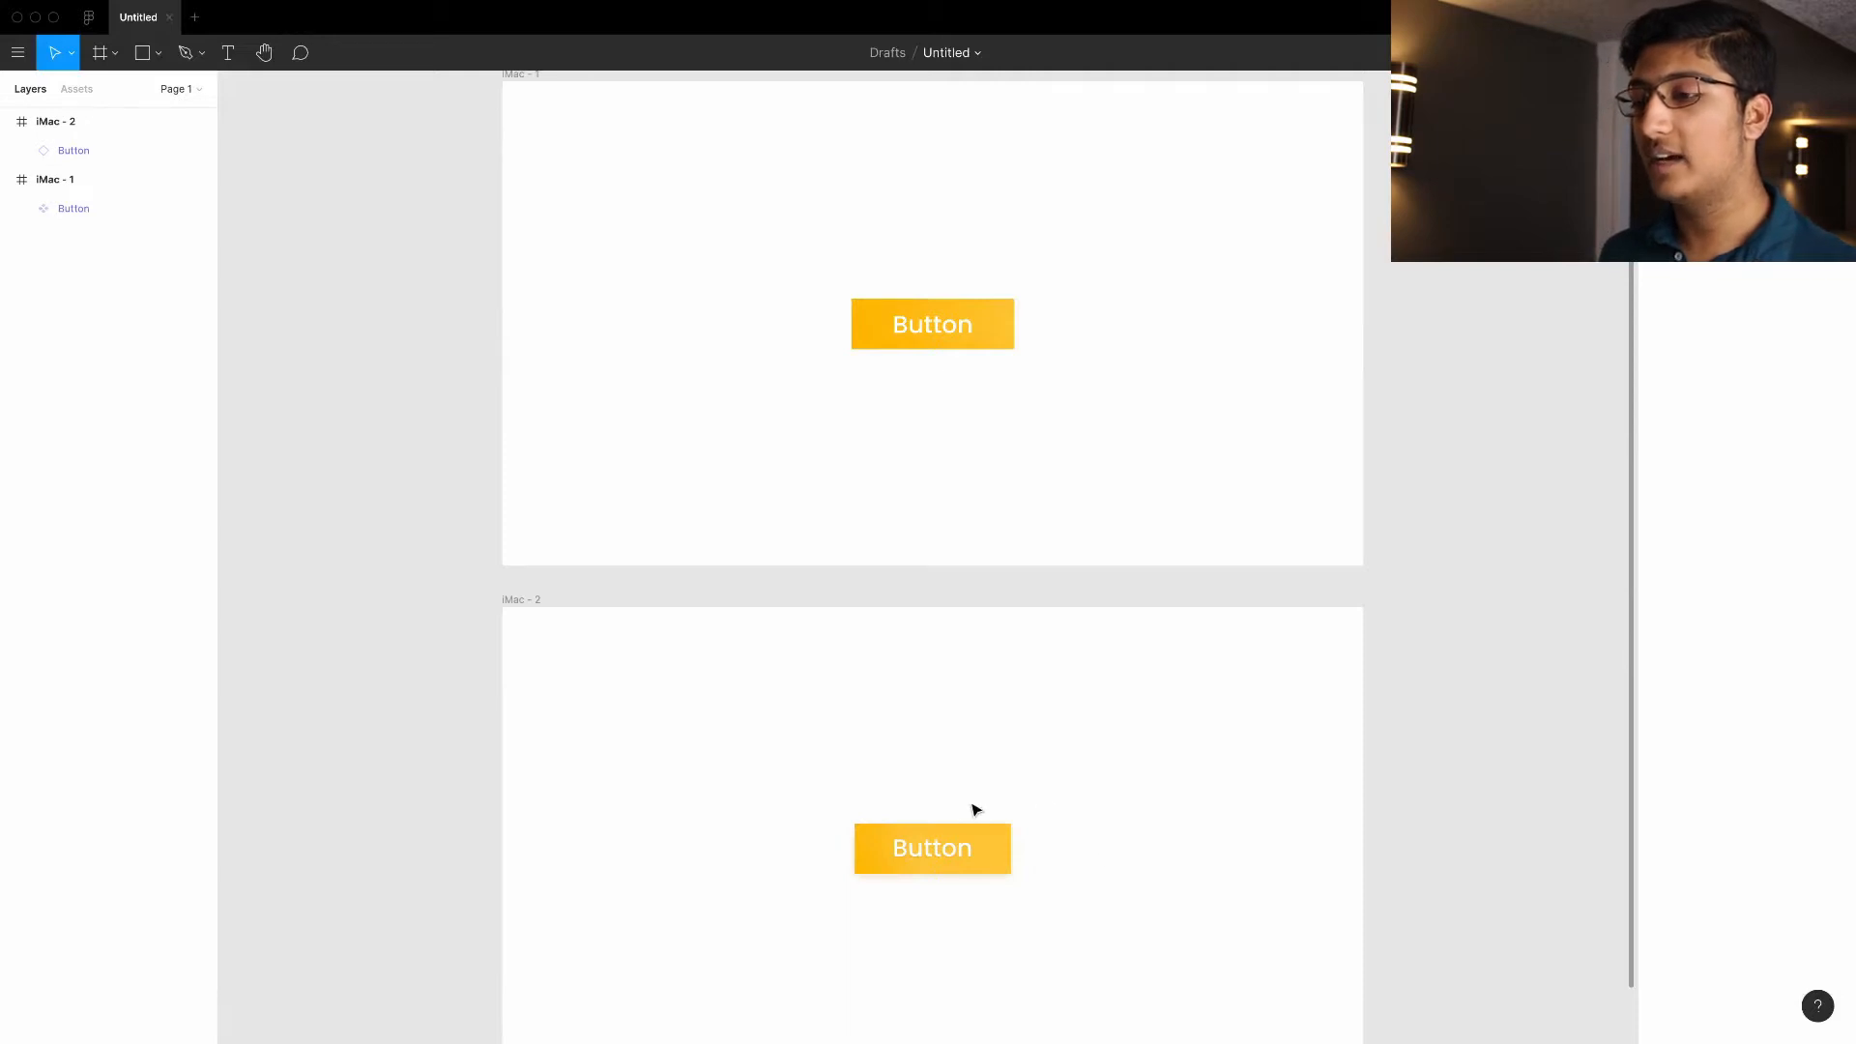
Link the iMac - 1 Button to iMac - 2: While Hovering, Smart Animate, Ease Out, 150ms.
{"action": "left_click", "coordinate": [932, 324]}
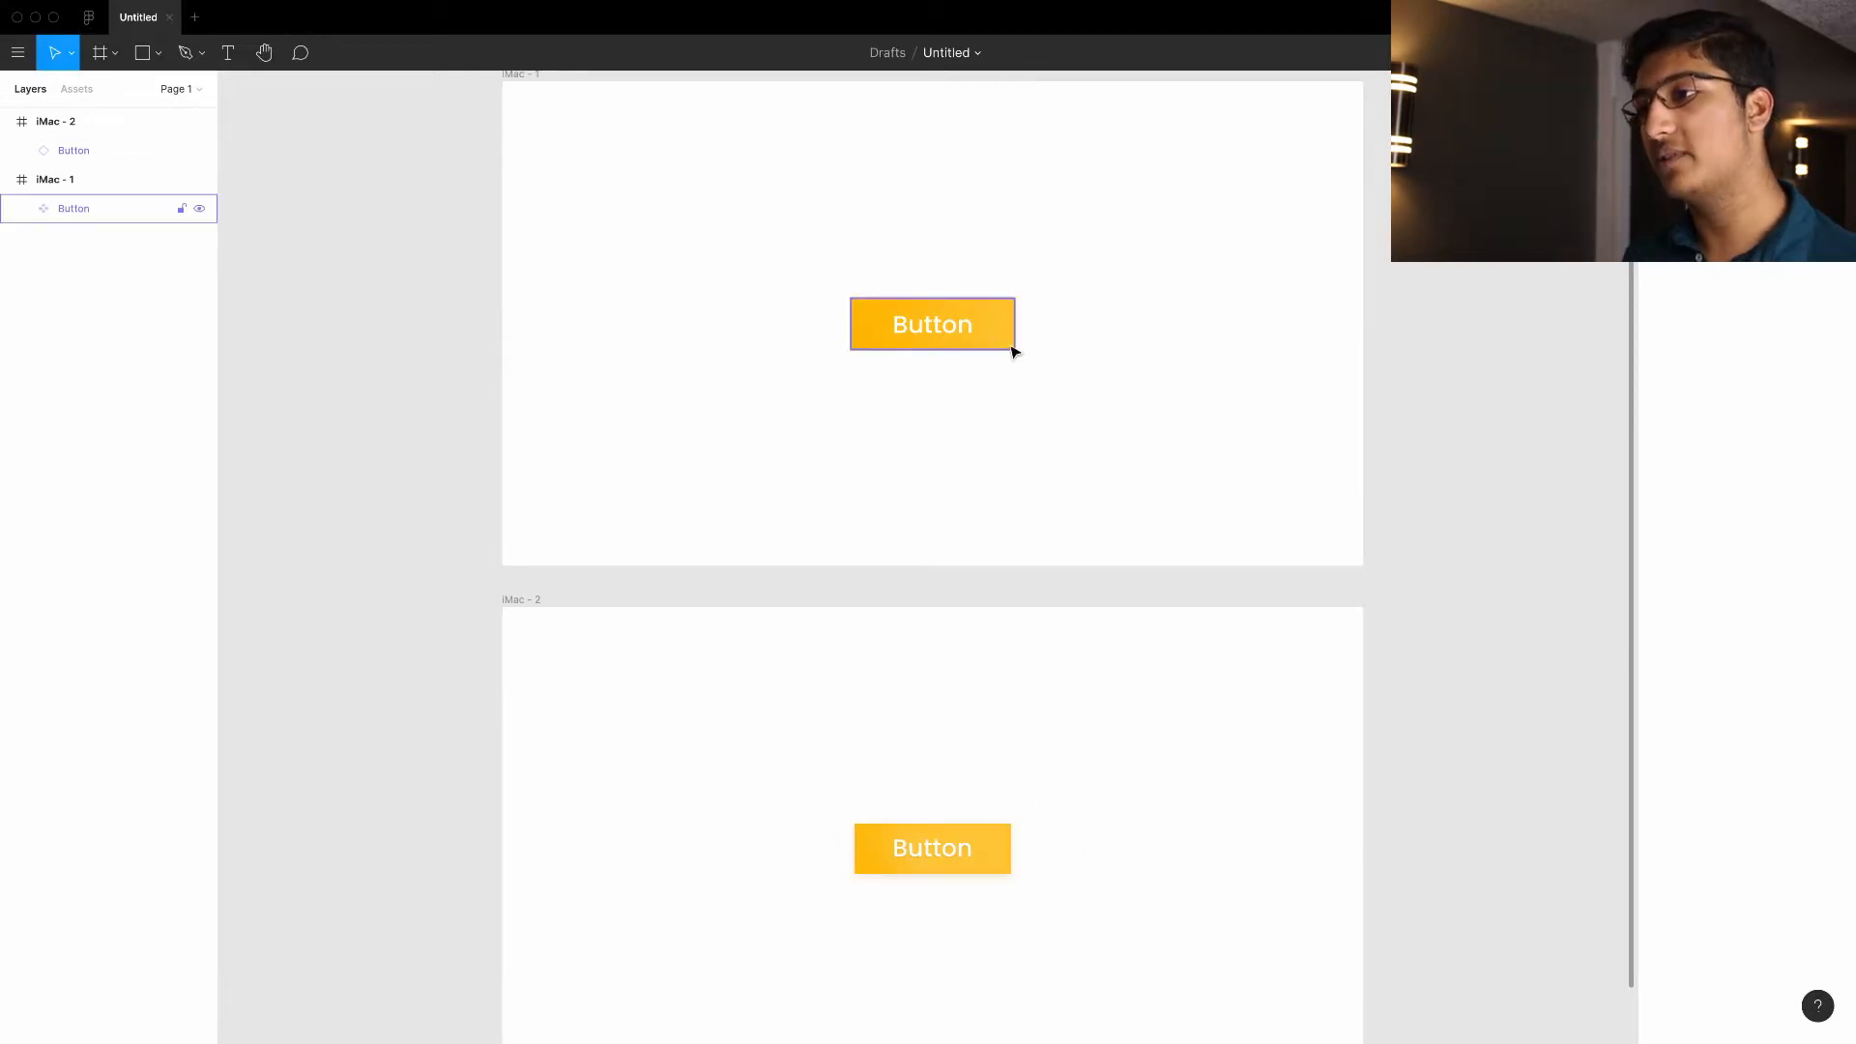
{"action": "left_click", "coordinate": [932, 324]}
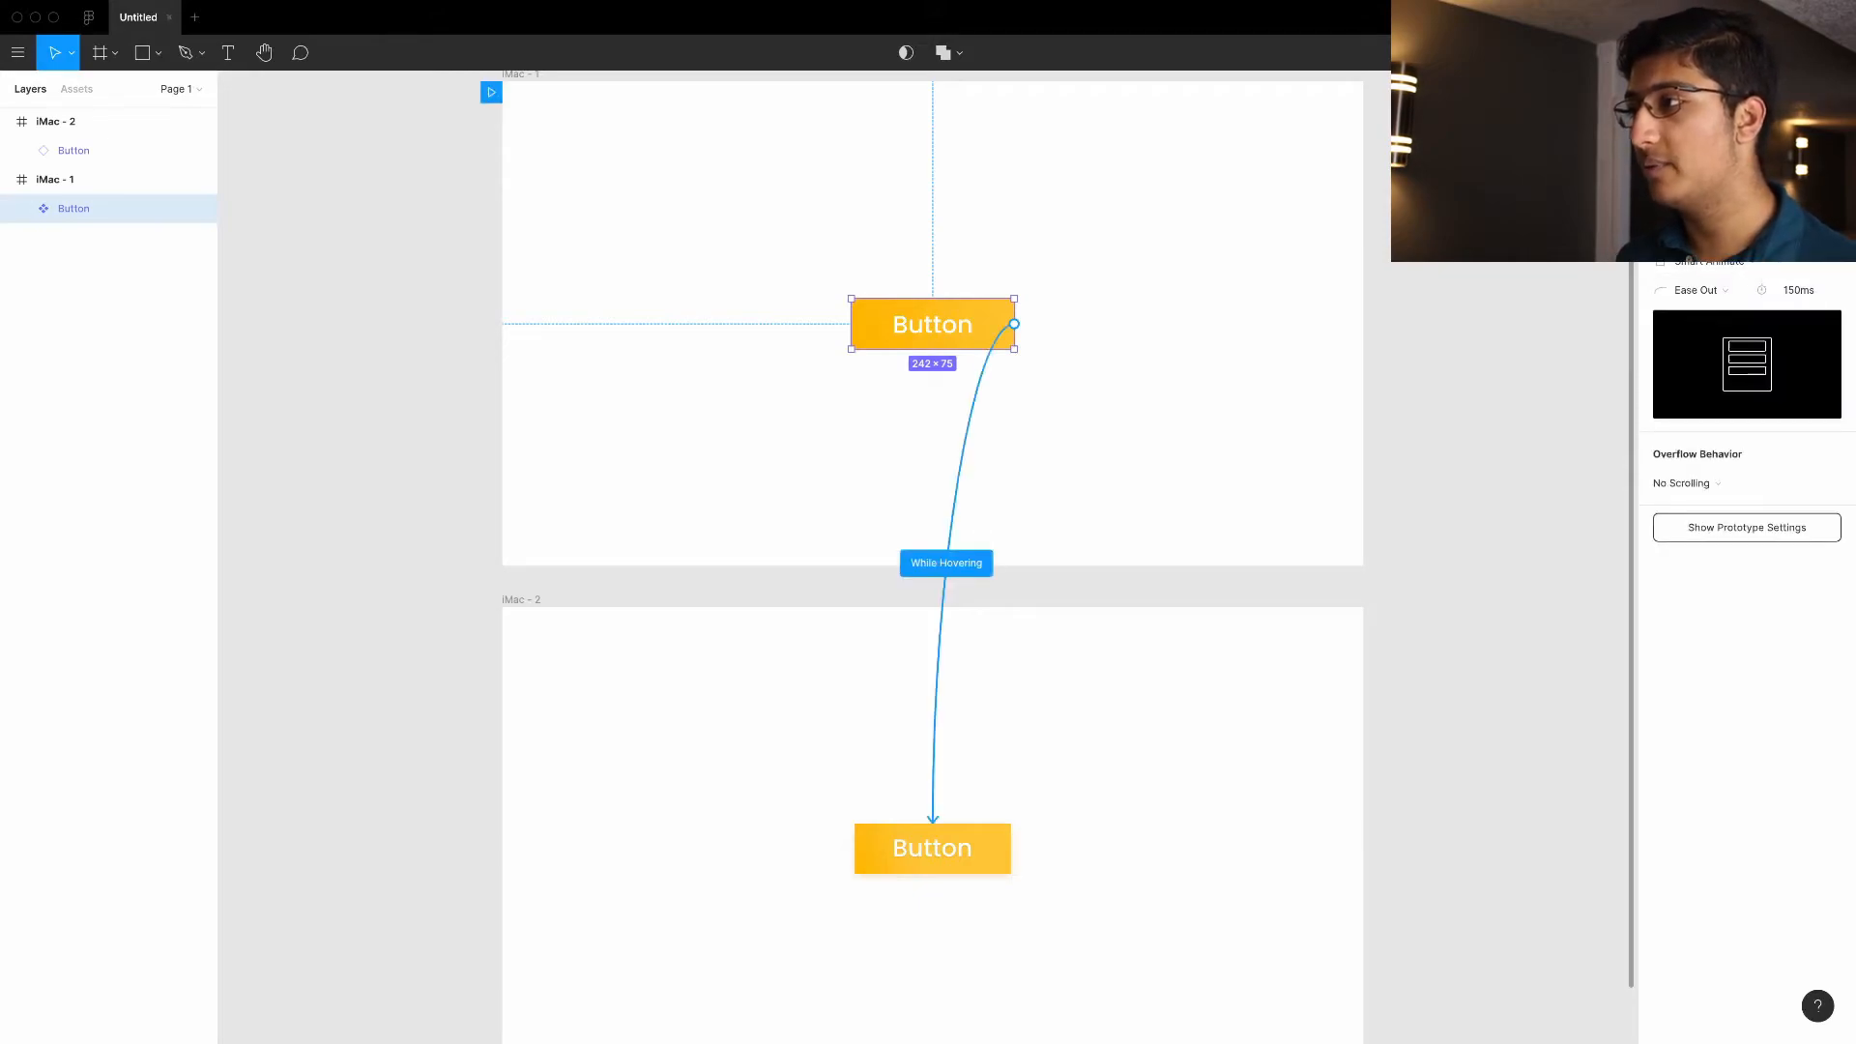
{"action": "left_click", "coordinate": [74, 150]}
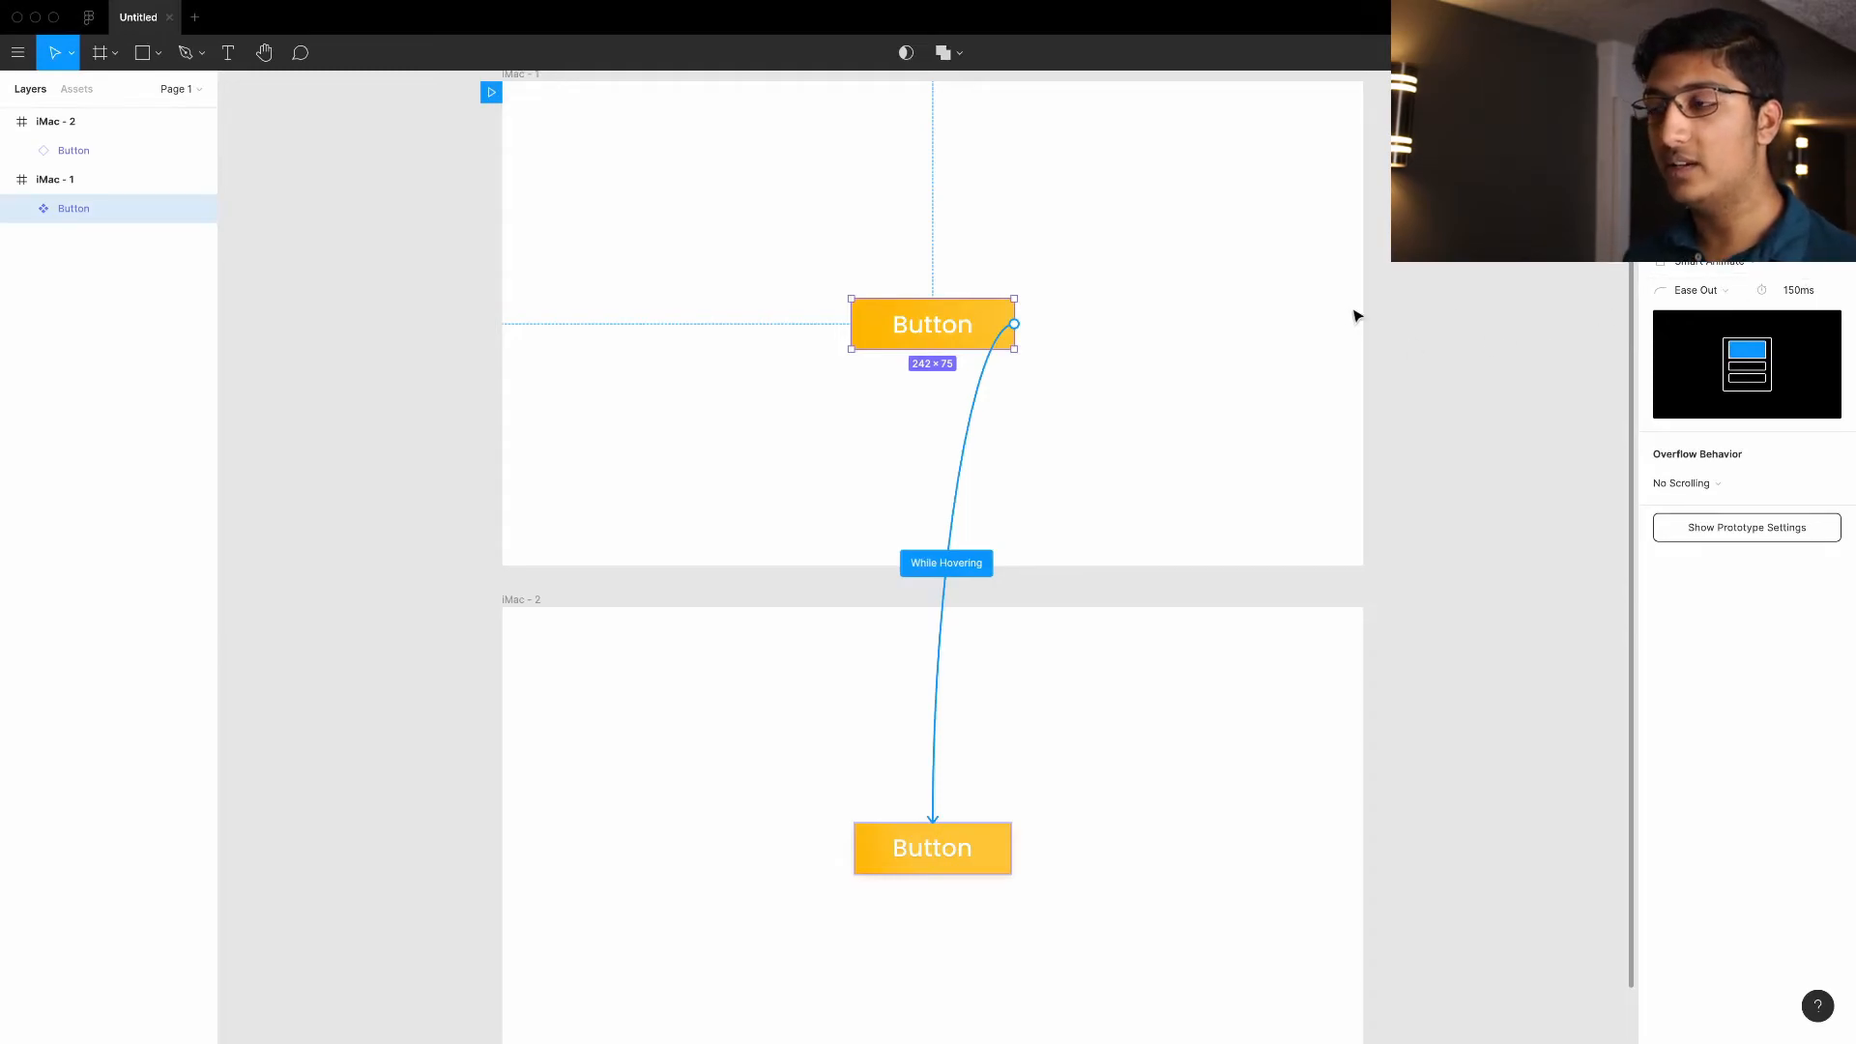
{"action": "left_click", "coordinate": [490, 92]}
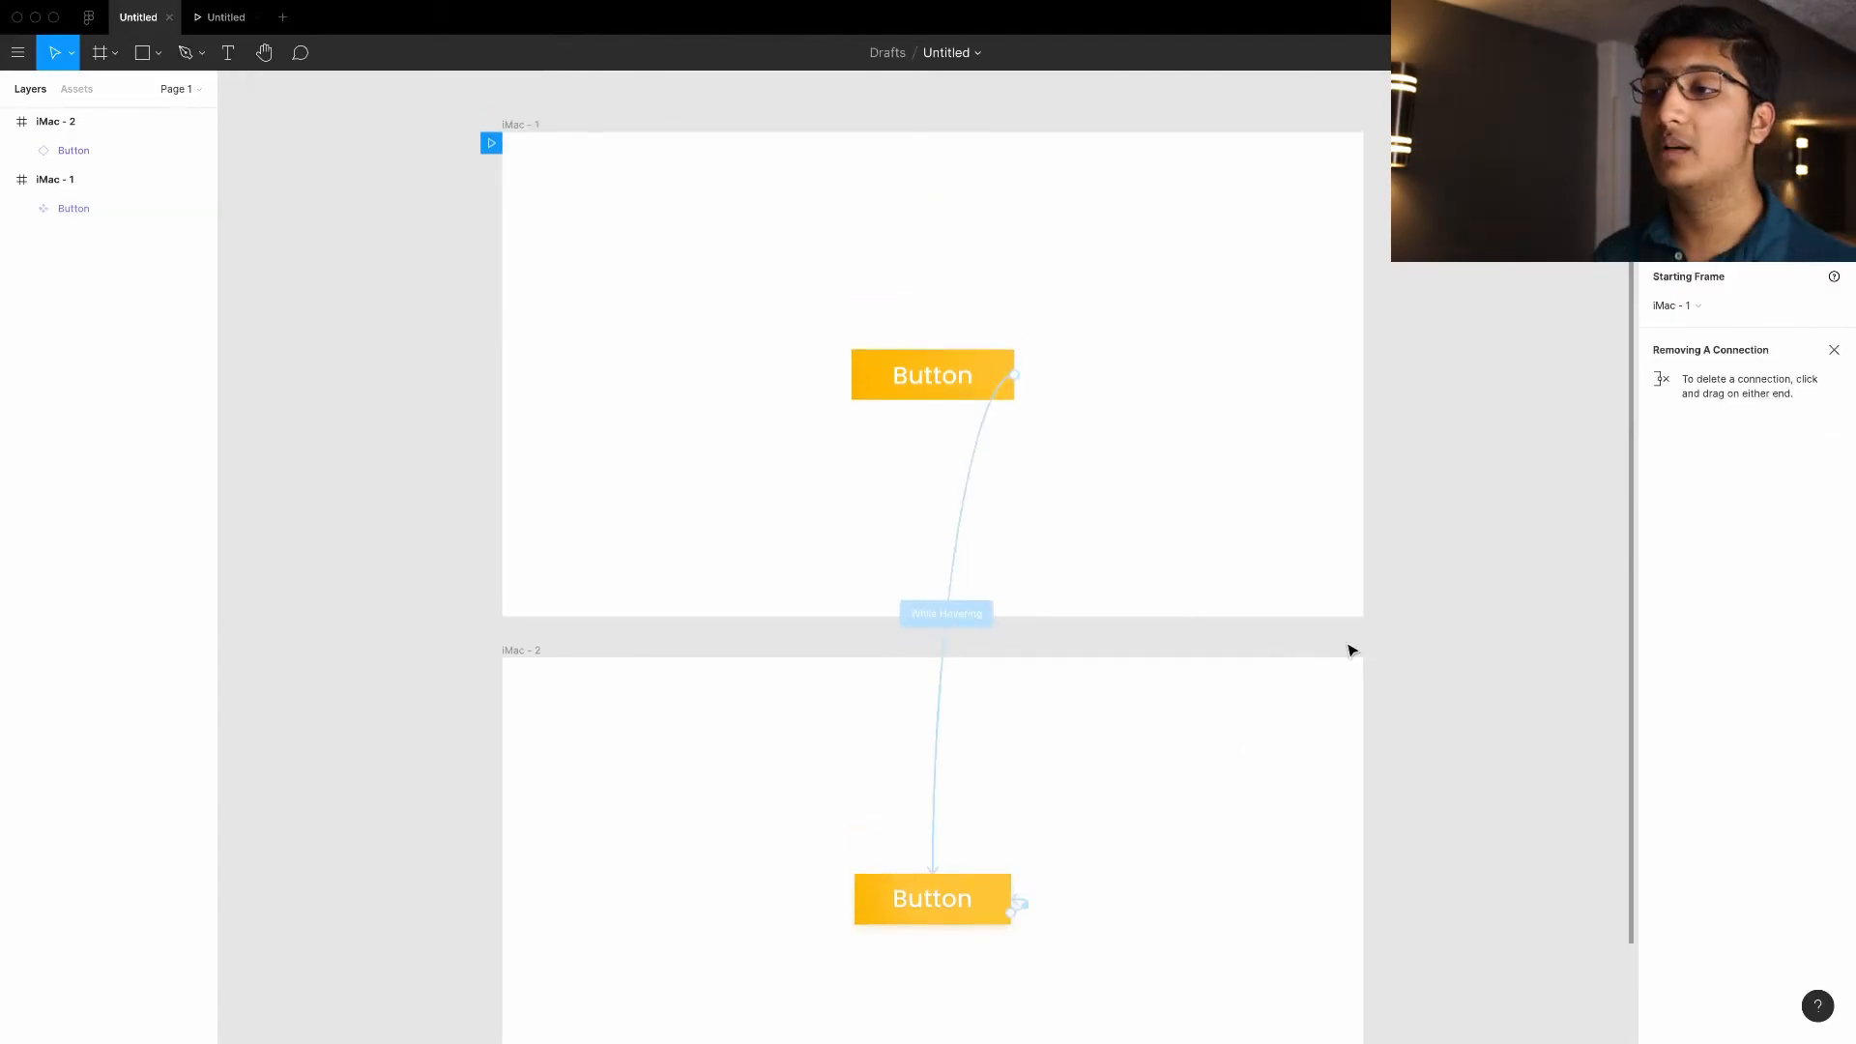
{"action": "mouse_move", "coordinate": [1481, 685]}
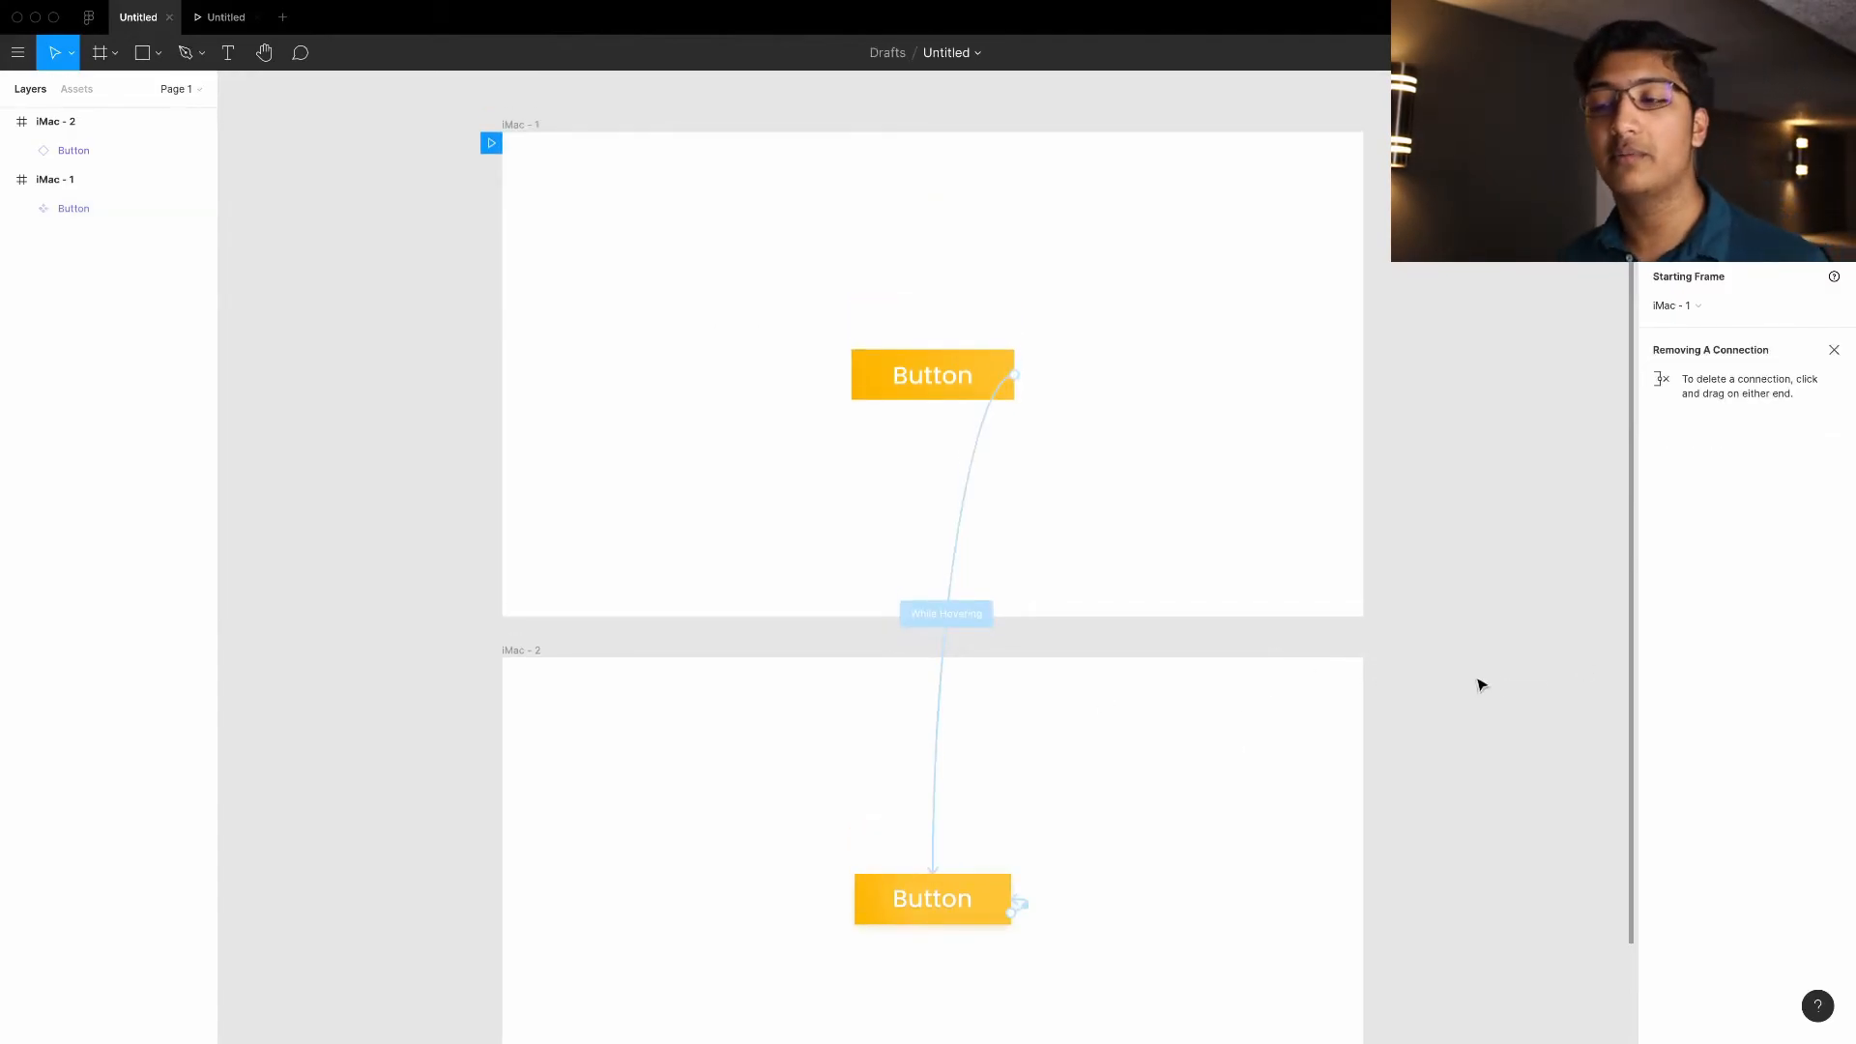
{"action": "mouse_move", "coordinate": [1213, 770]}
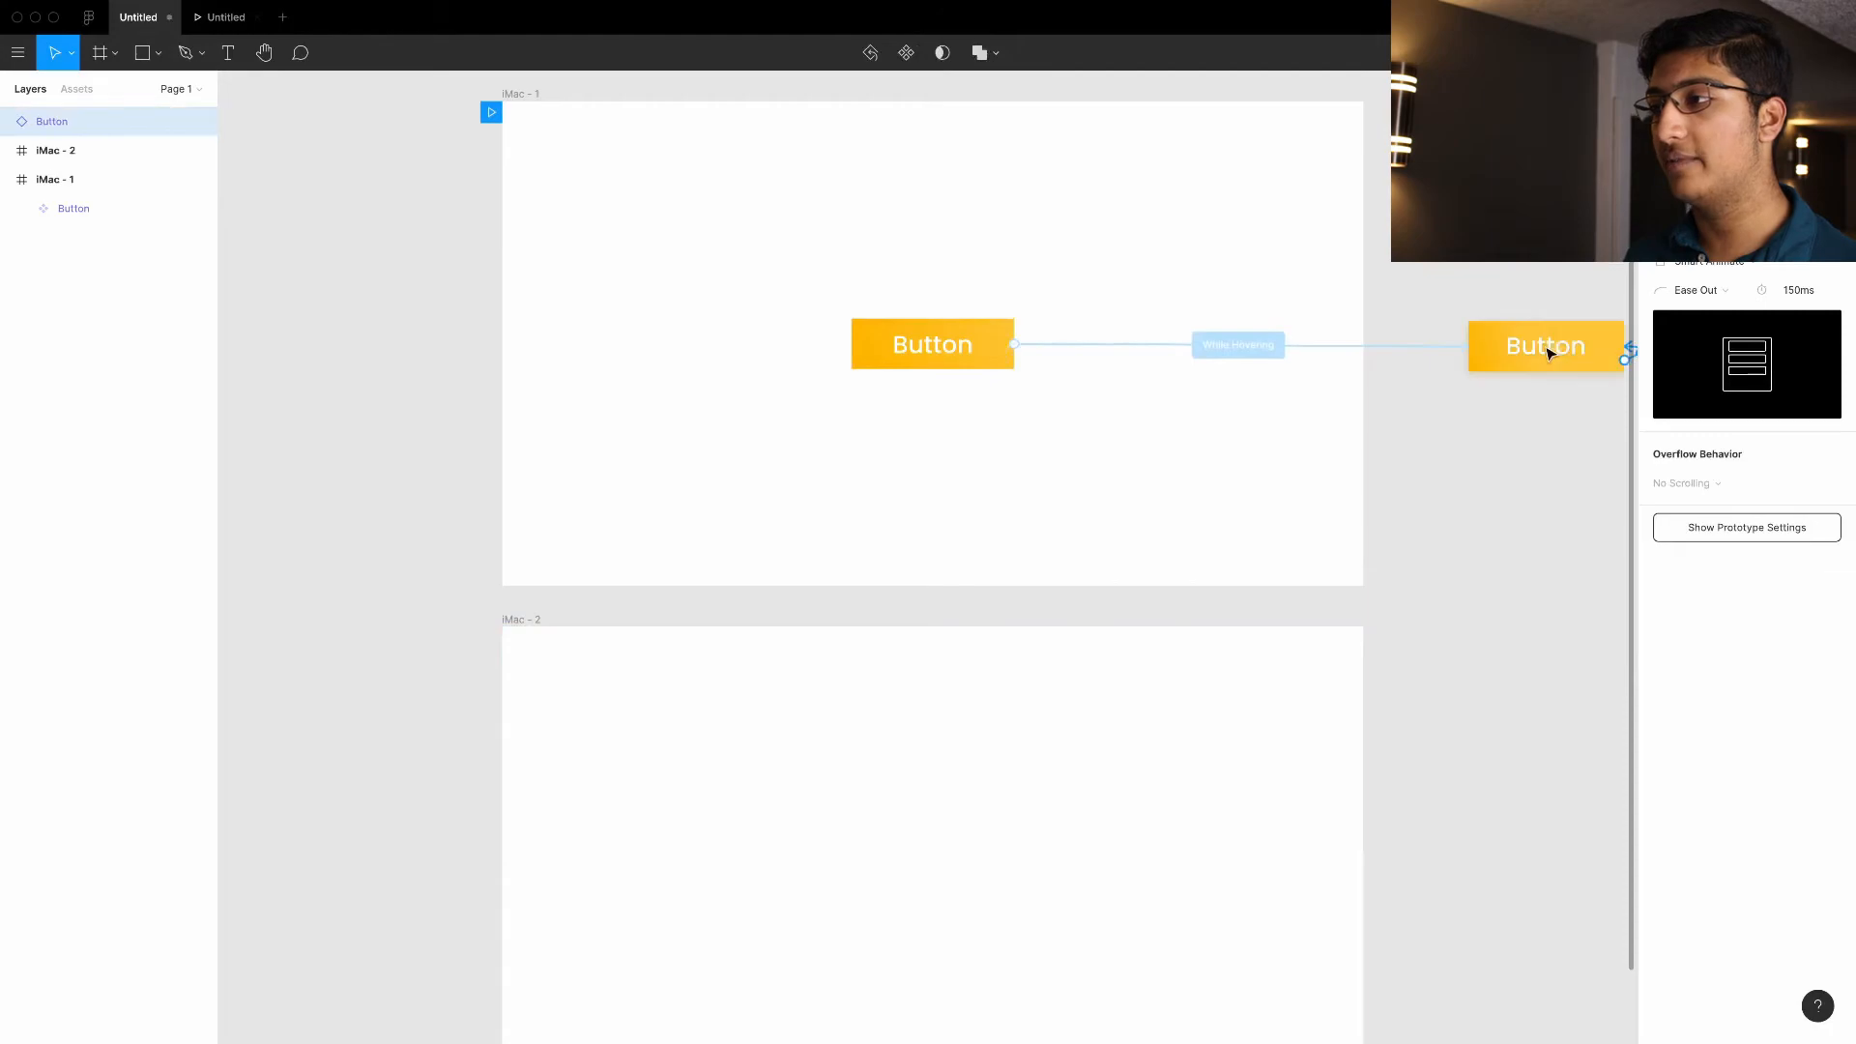
{"action": "left_click", "coordinate": [1546, 346]}
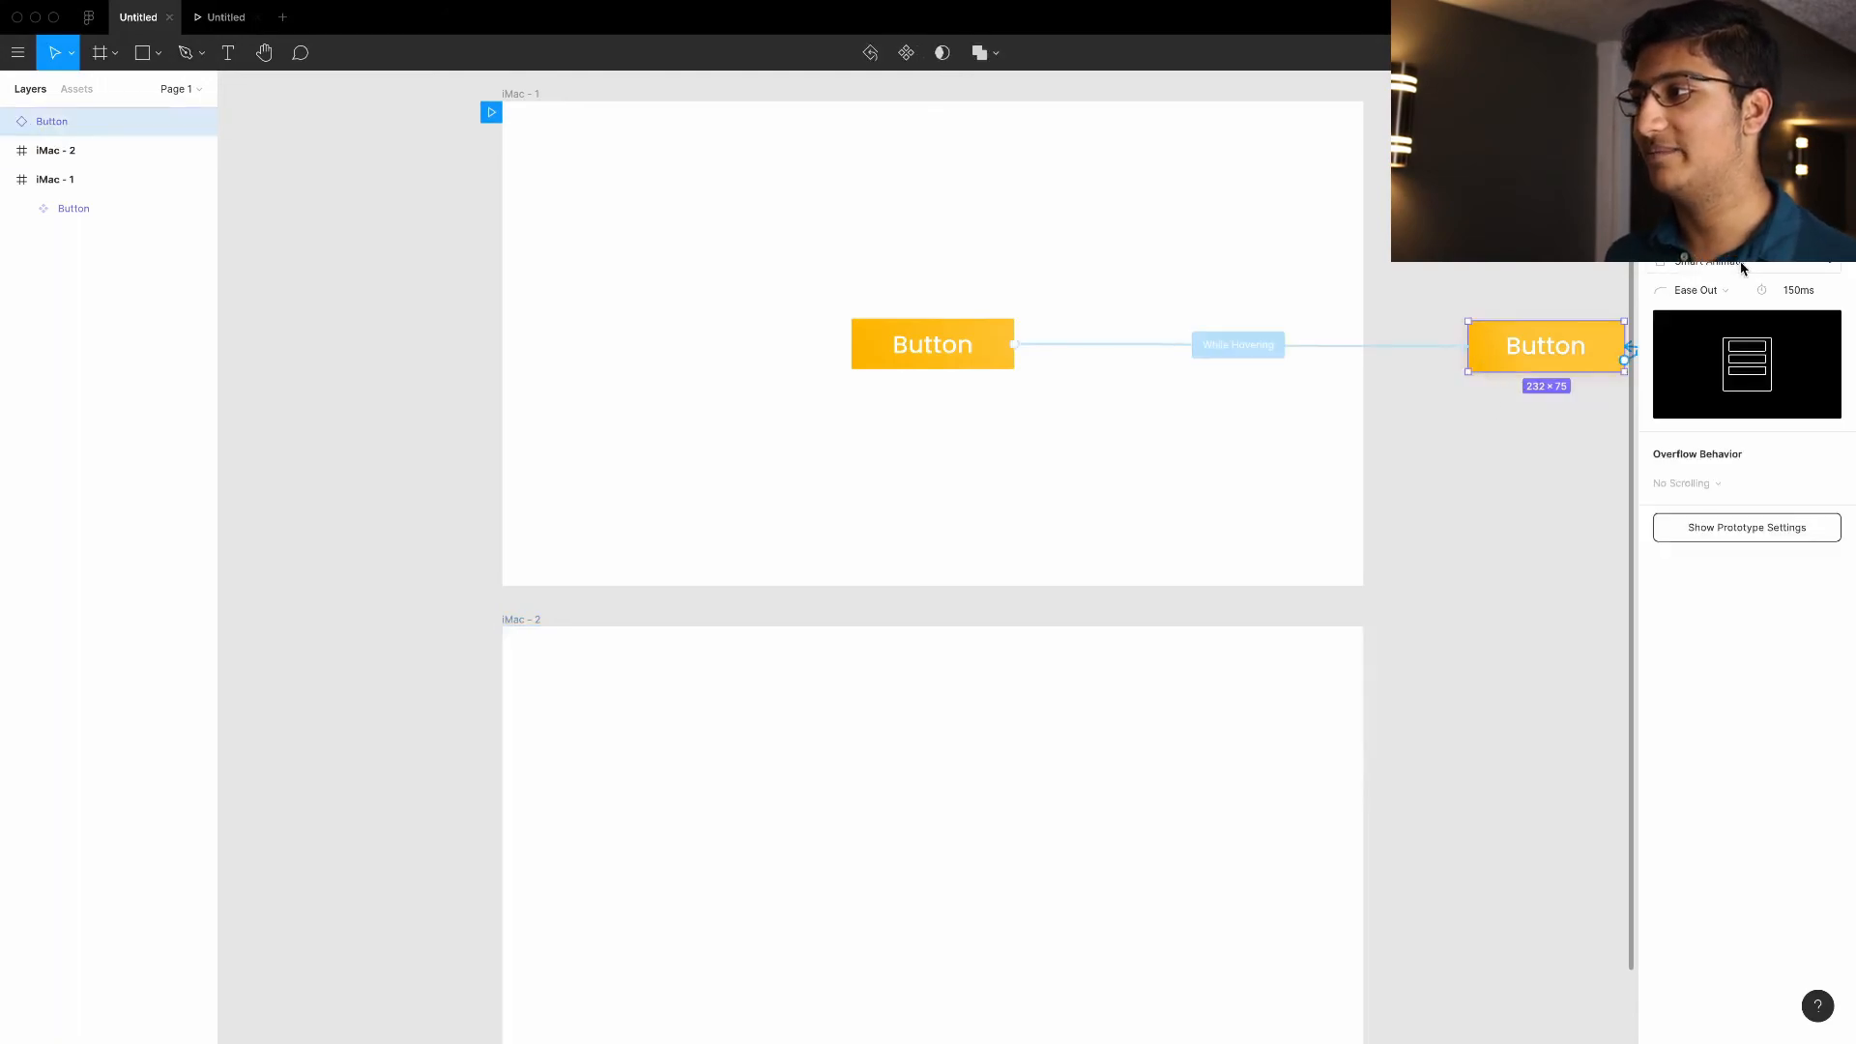
{"action": "mouse_move", "coordinate": [1527, 469]}
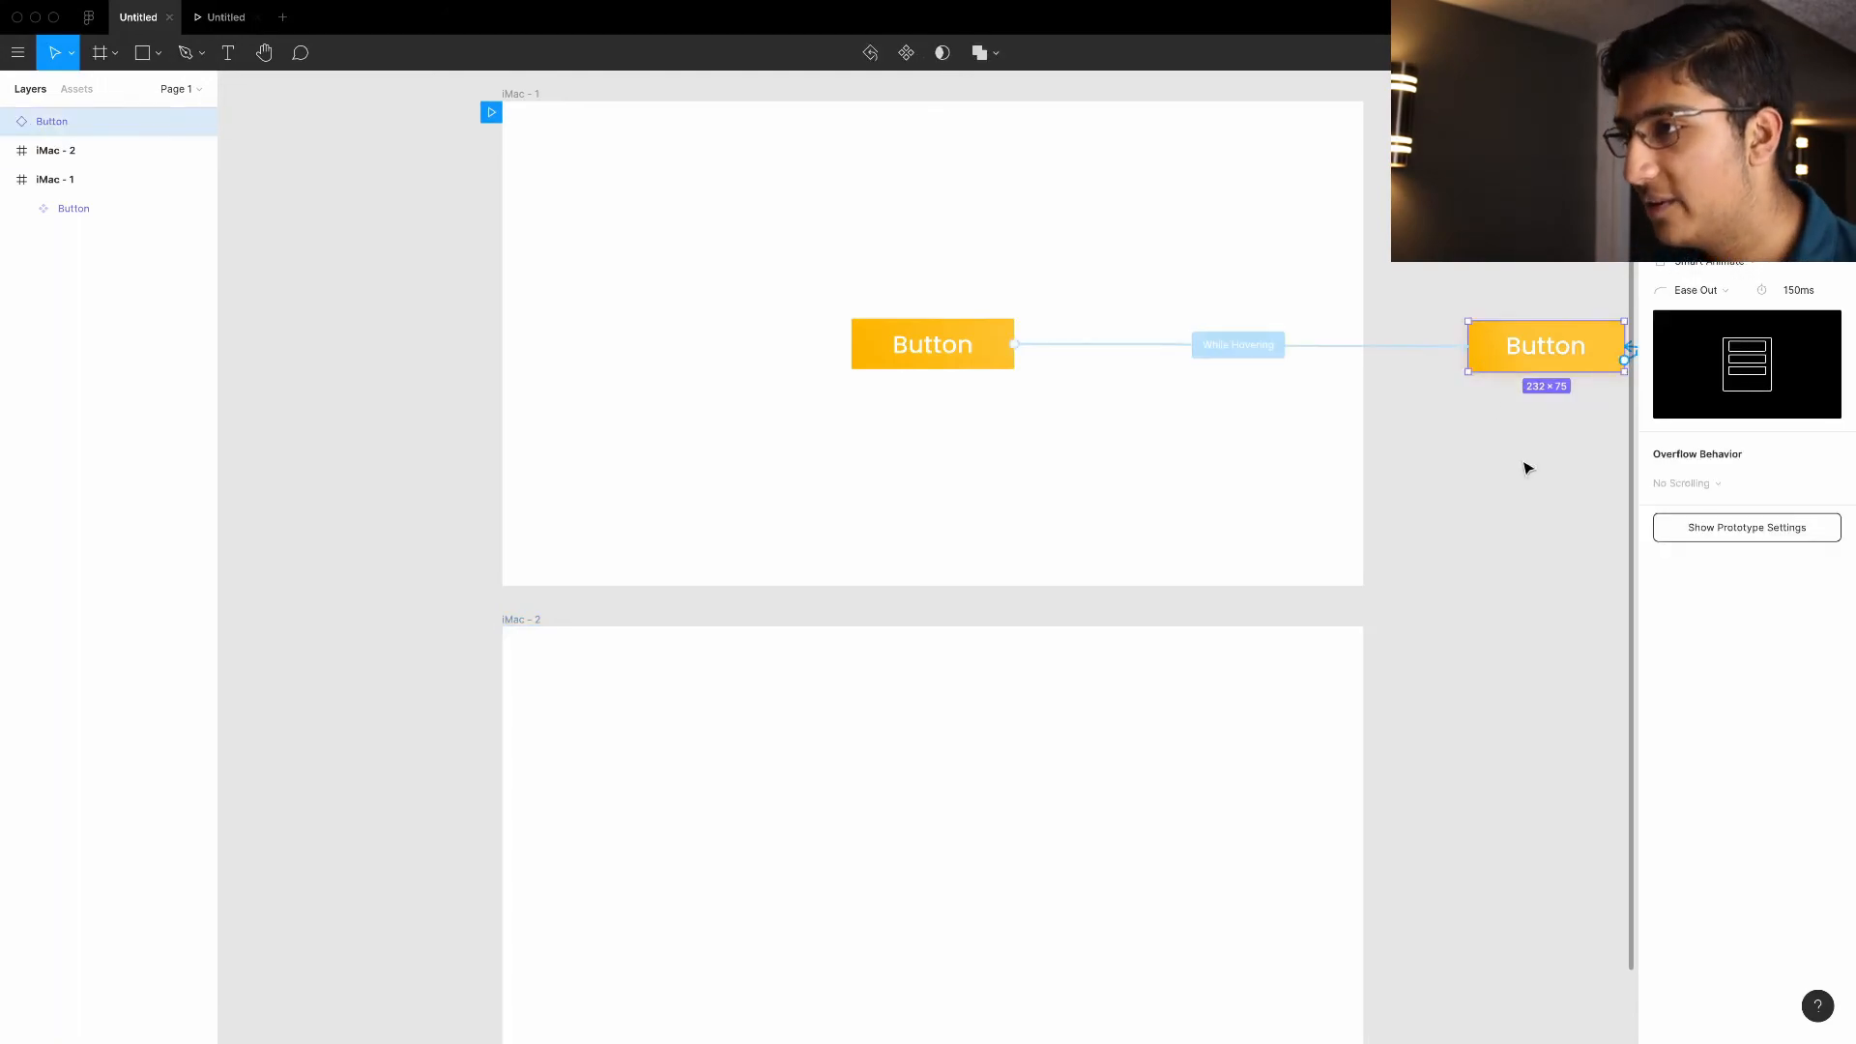
{"action": "mouse_move", "coordinate": [1542, 443]}
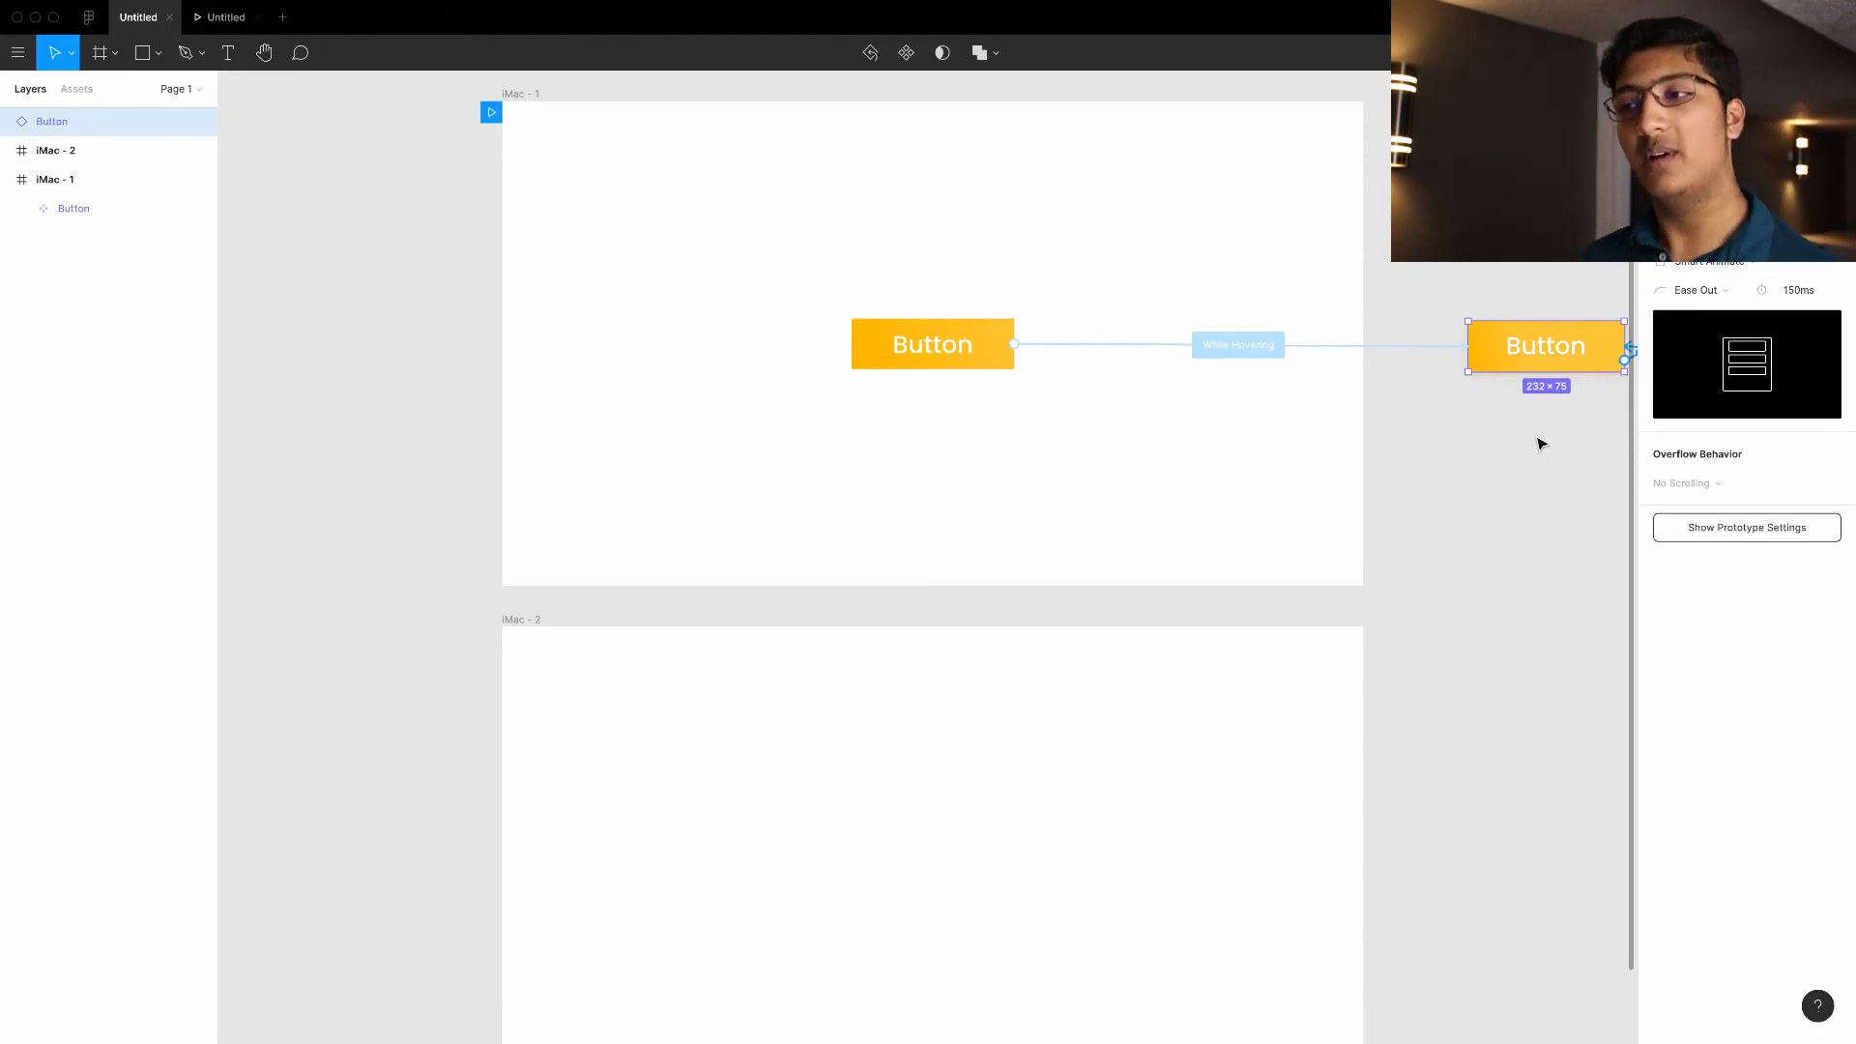
{"action": "mouse_move", "coordinate": [1679, 415]}
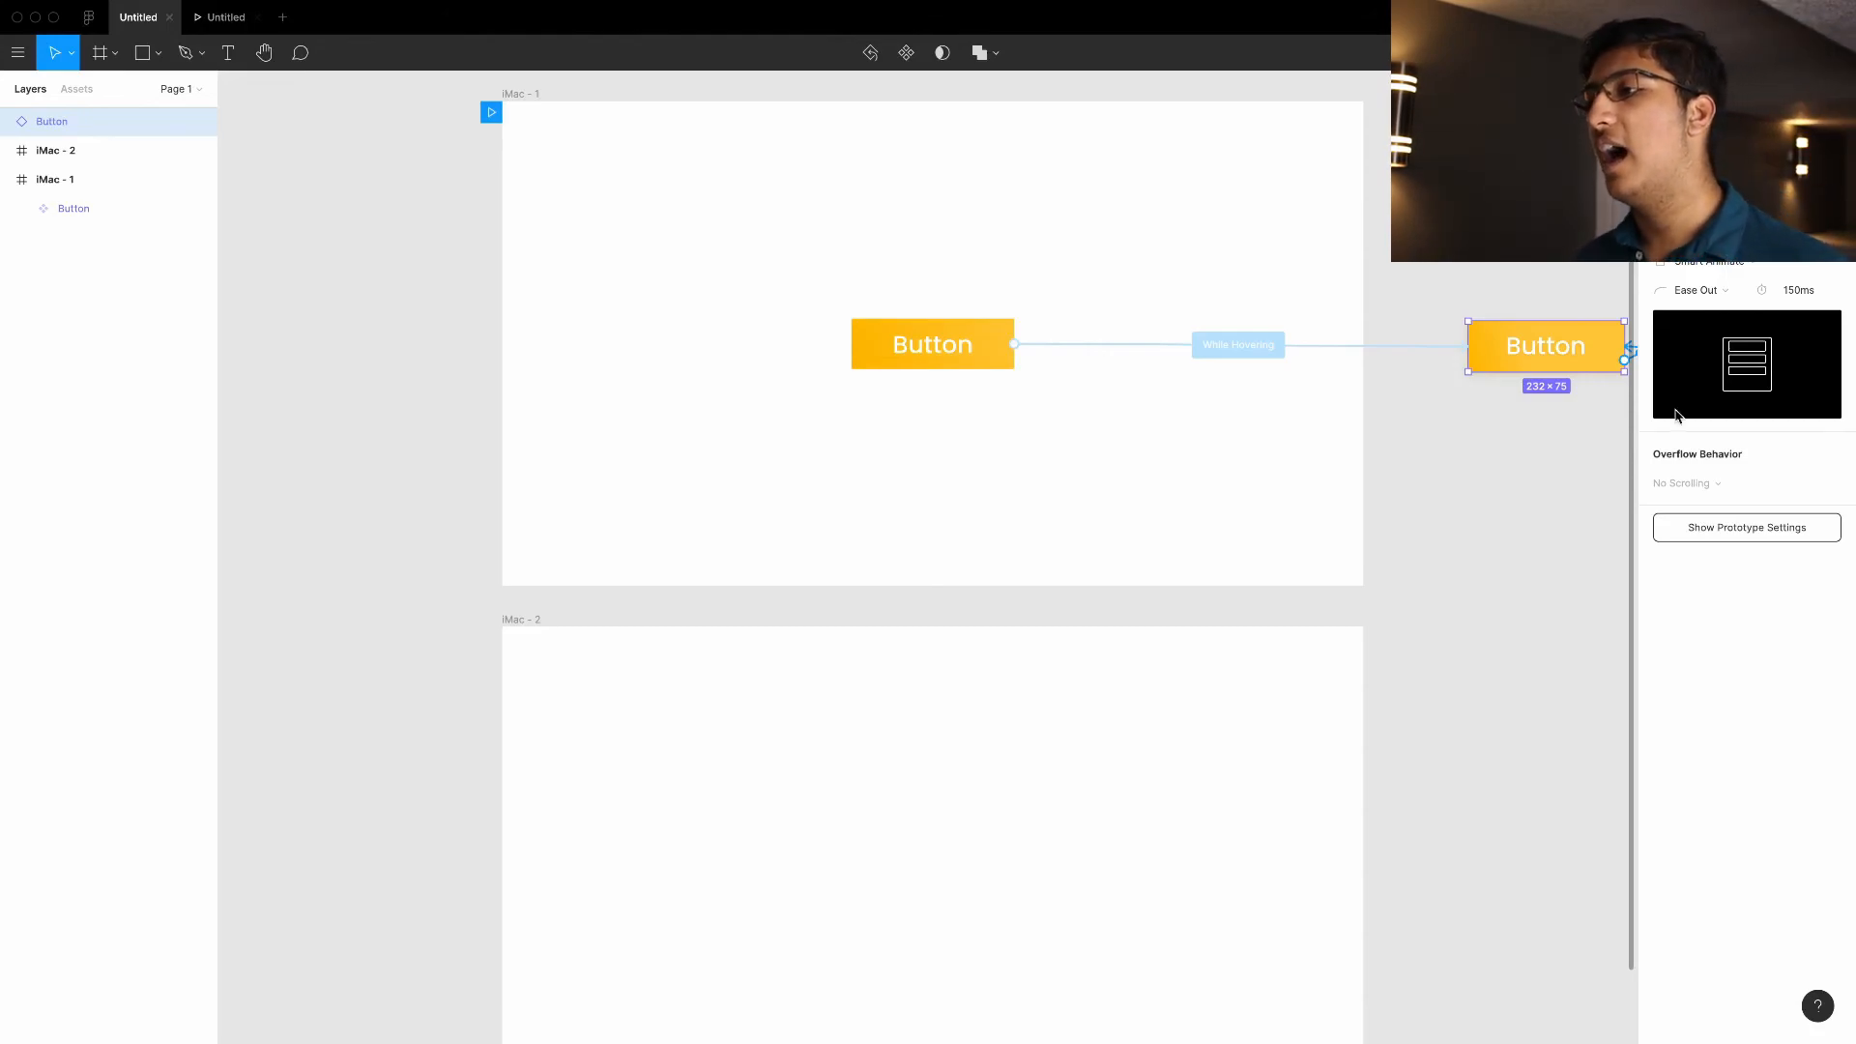